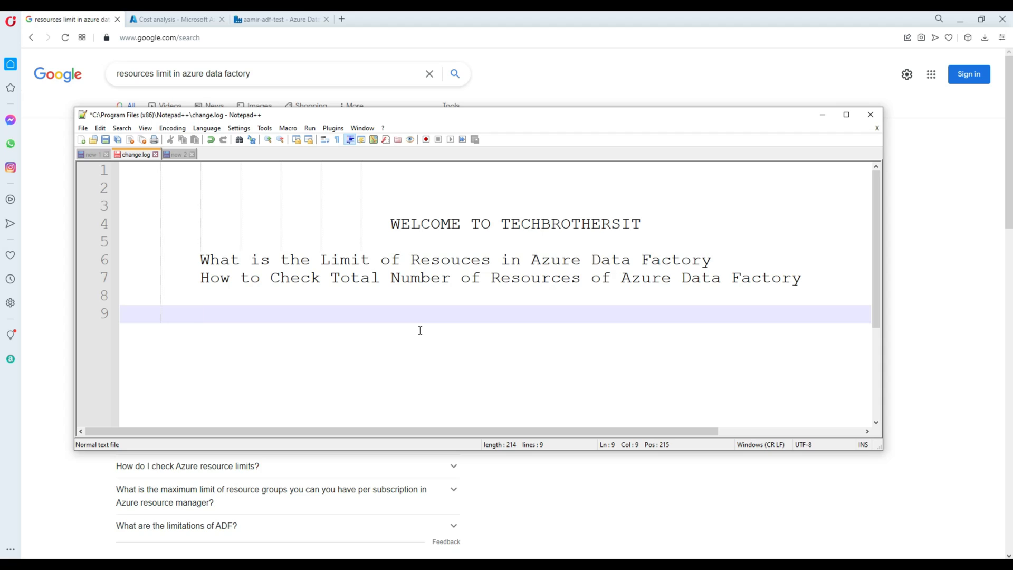
Step: Highlight and deselect the 'Resources' title word and the total entities phrase
double_click(449, 259)
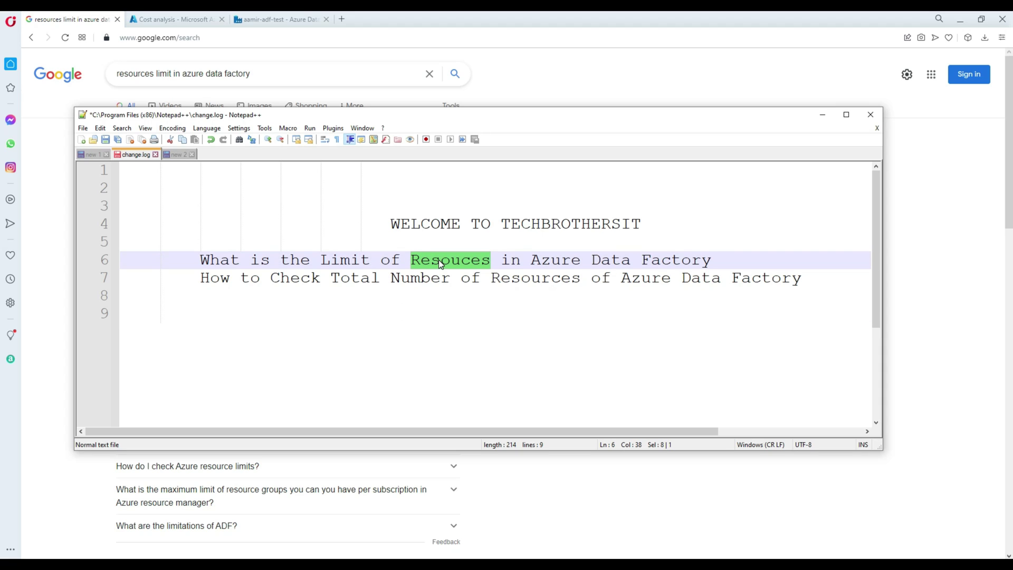
click(440, 260)
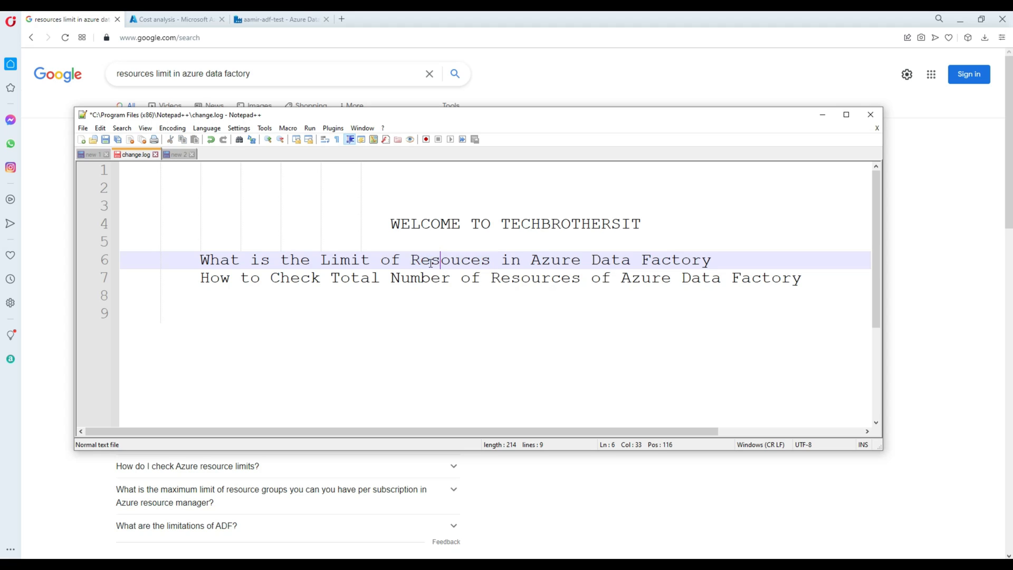
mouse_move(646, 260)
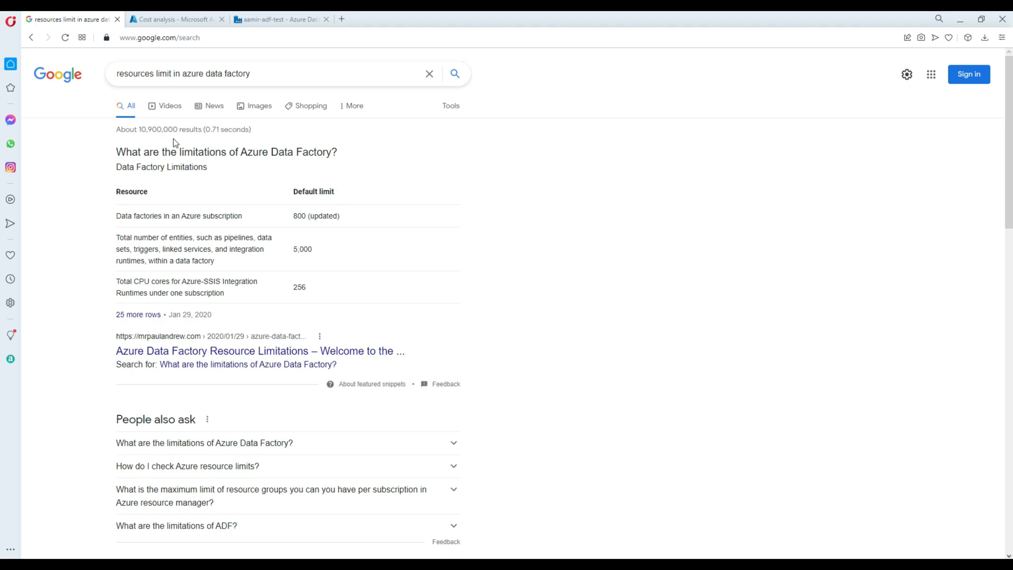
mouse_move(117, 236)
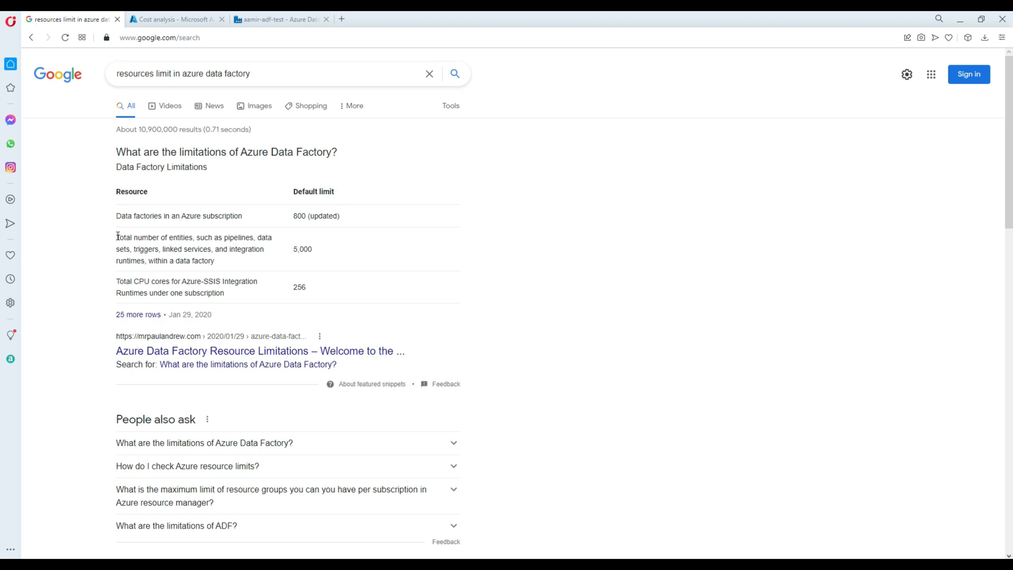
double_click(153, 237)
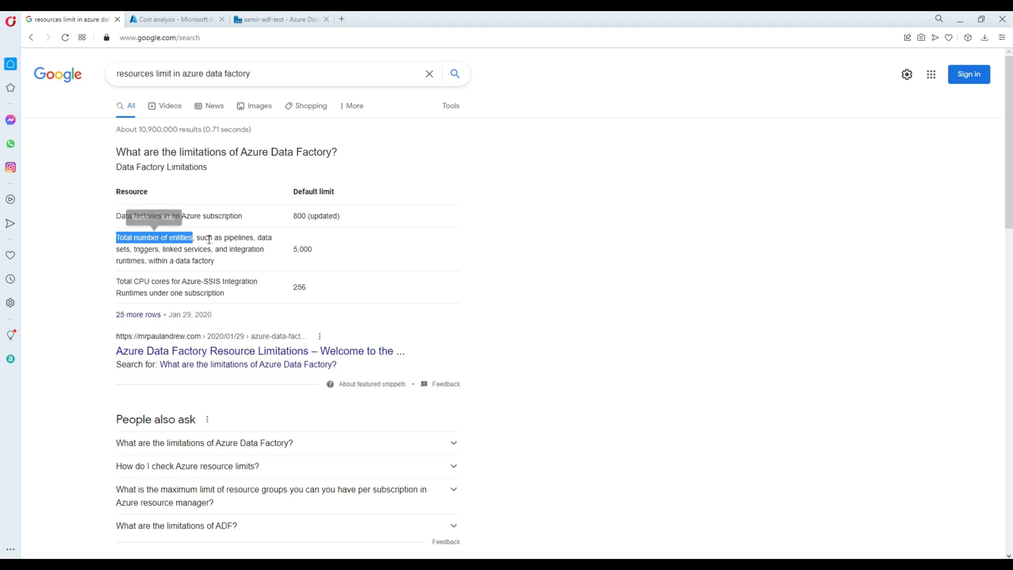
click(178, 257)
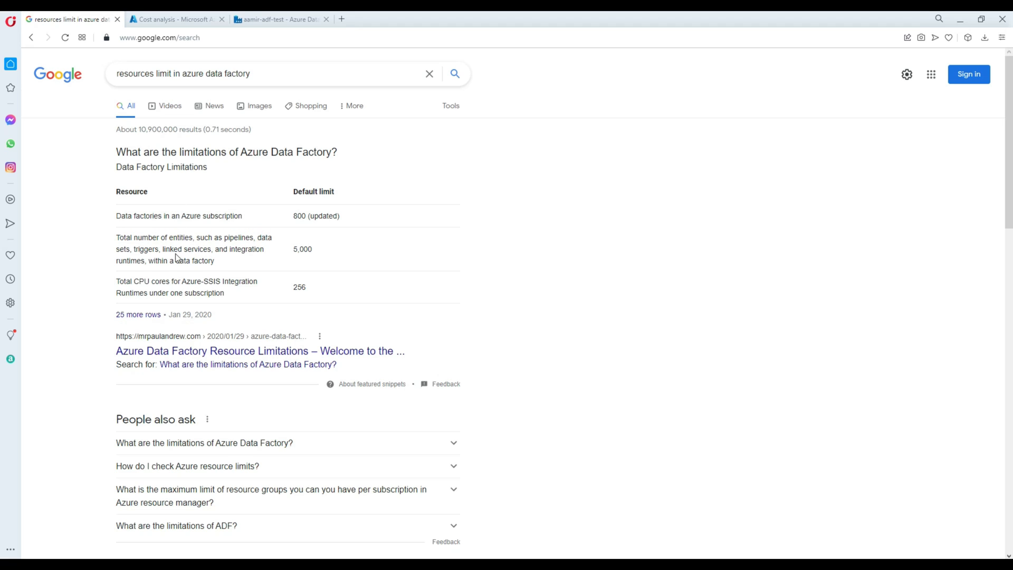
mouse_move(240, 258)
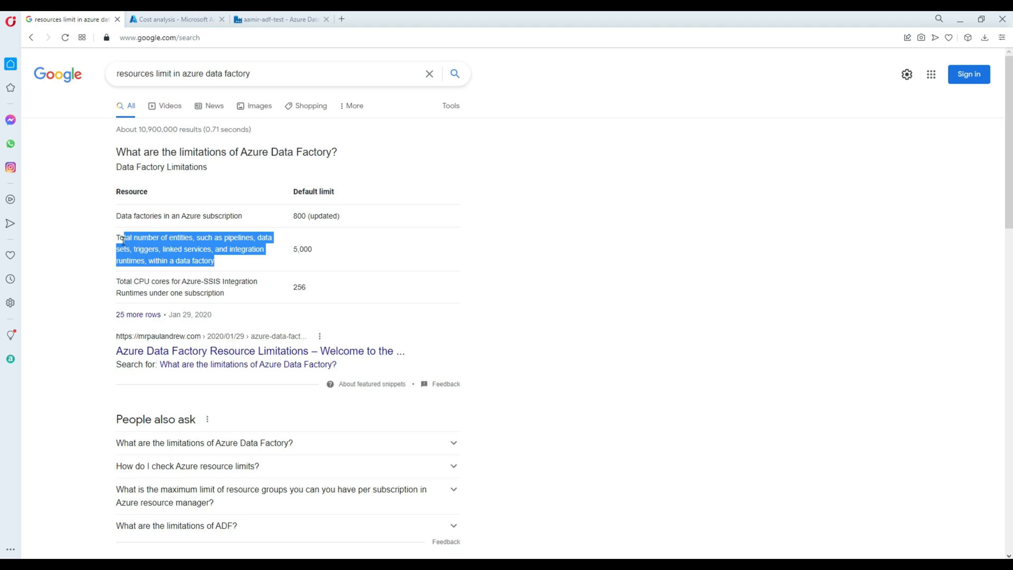
click(317, 253)
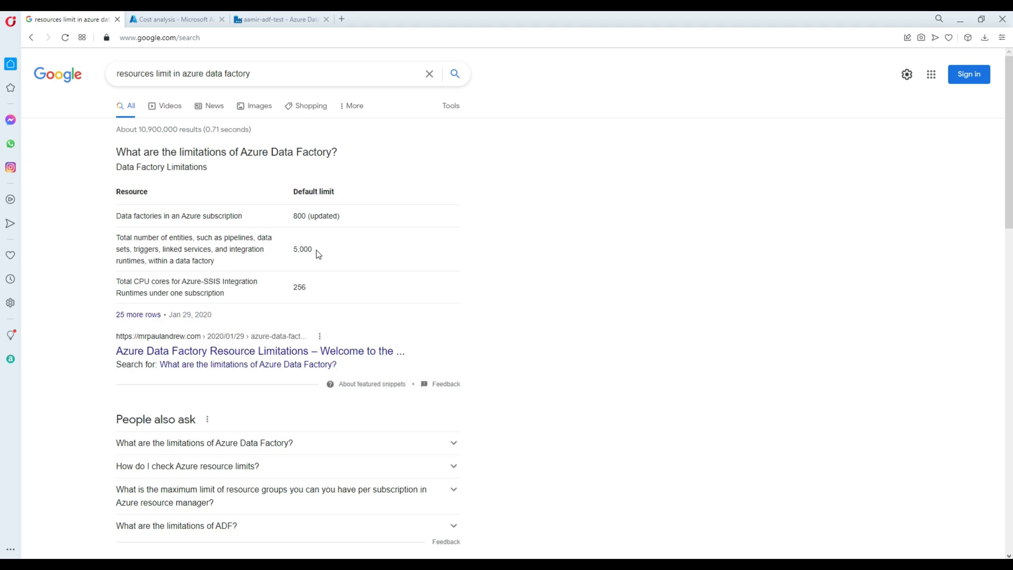
Step: Highlight the 5,000 entity limit value and the word 'pipelines' in the limits table
double_click(302, 249)
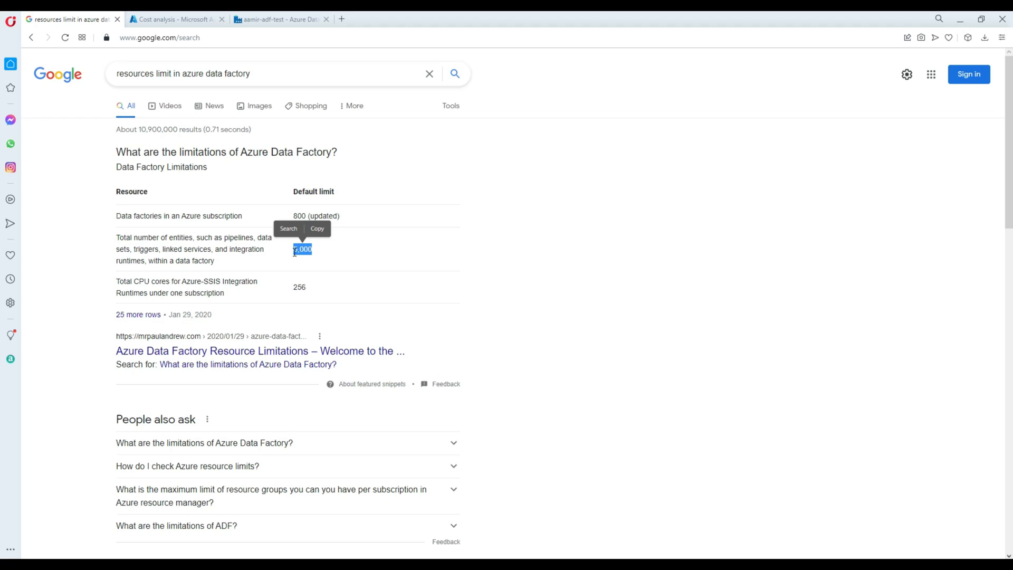
mouse_move(245, 265)
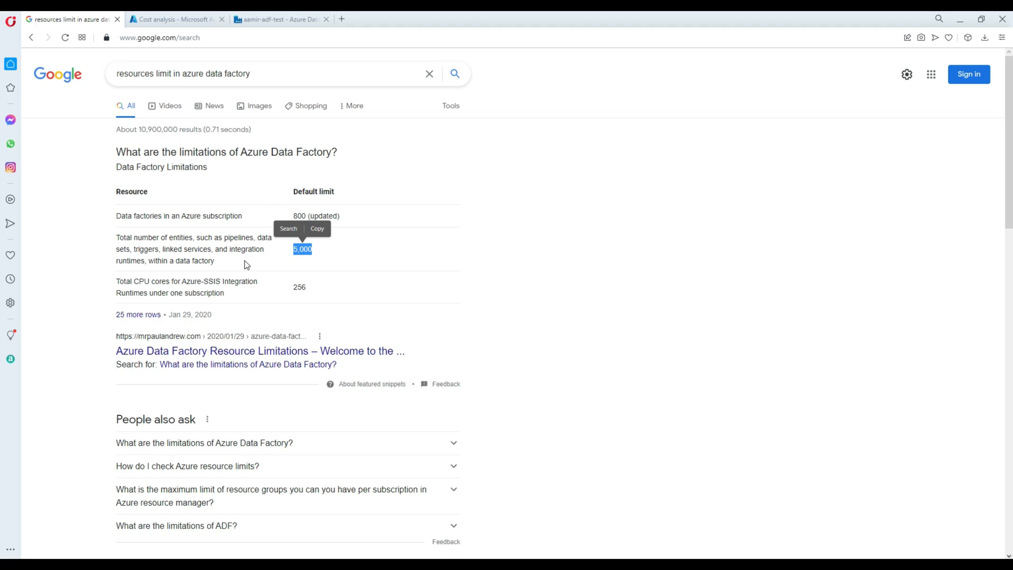
double_click(239, 237)
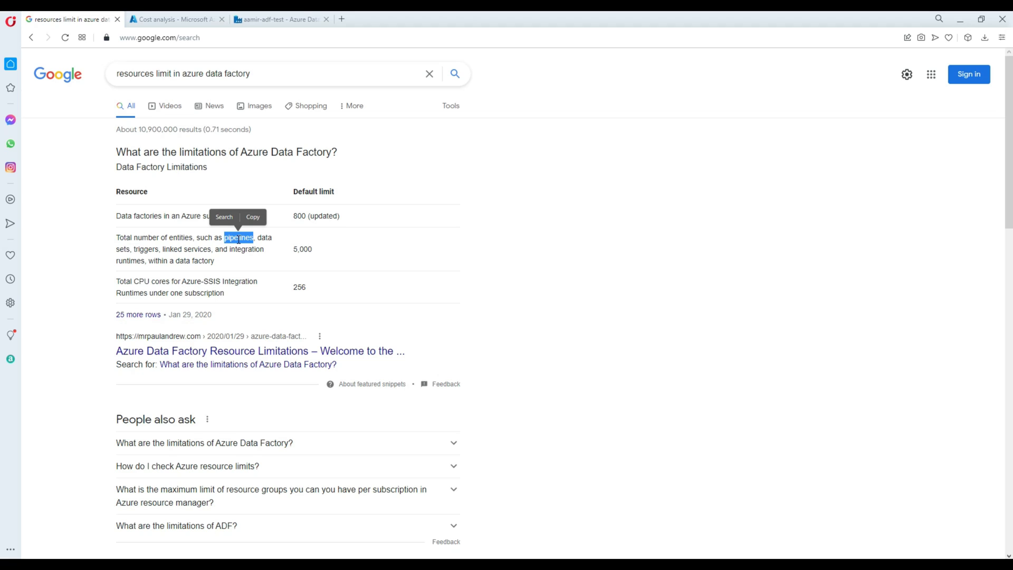
mouse_move(227, 270)
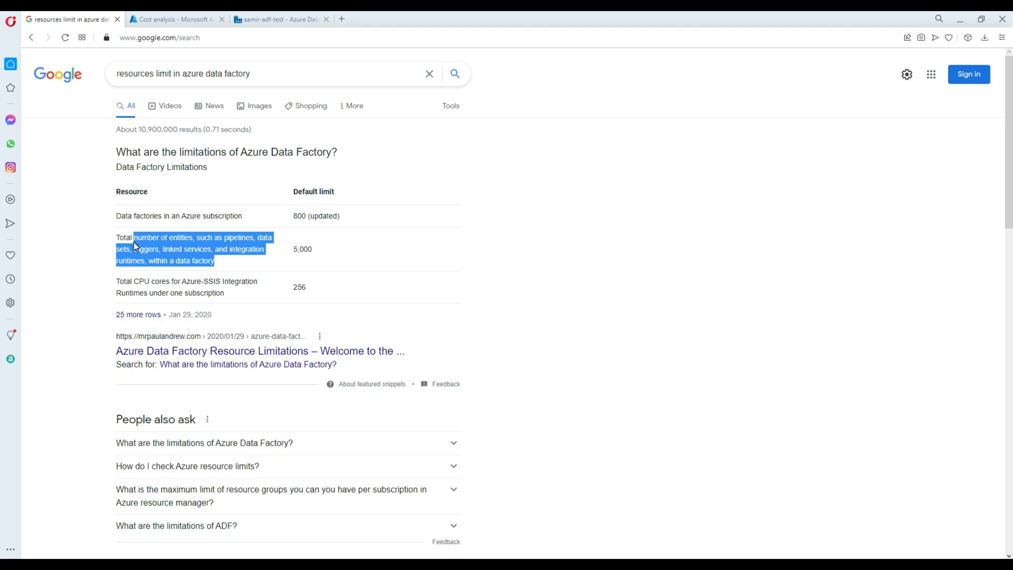
click(293, 252)
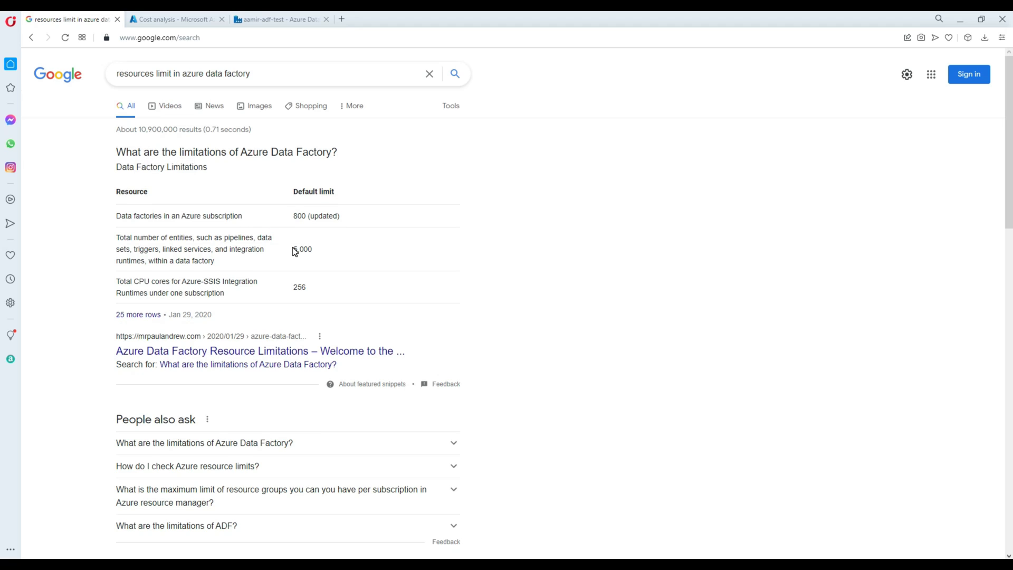
double_click(302, 249)
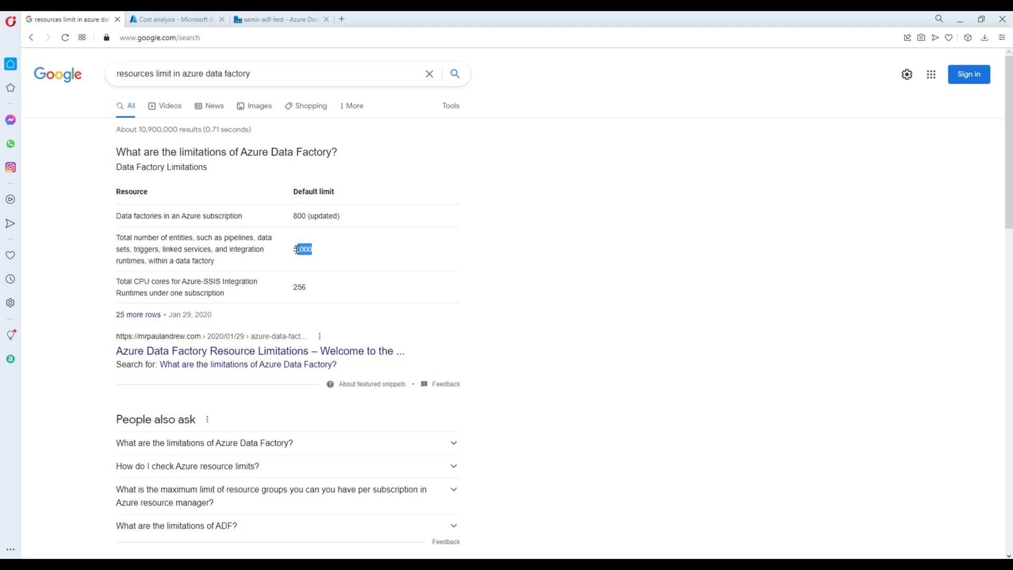
double_click(303, 248)
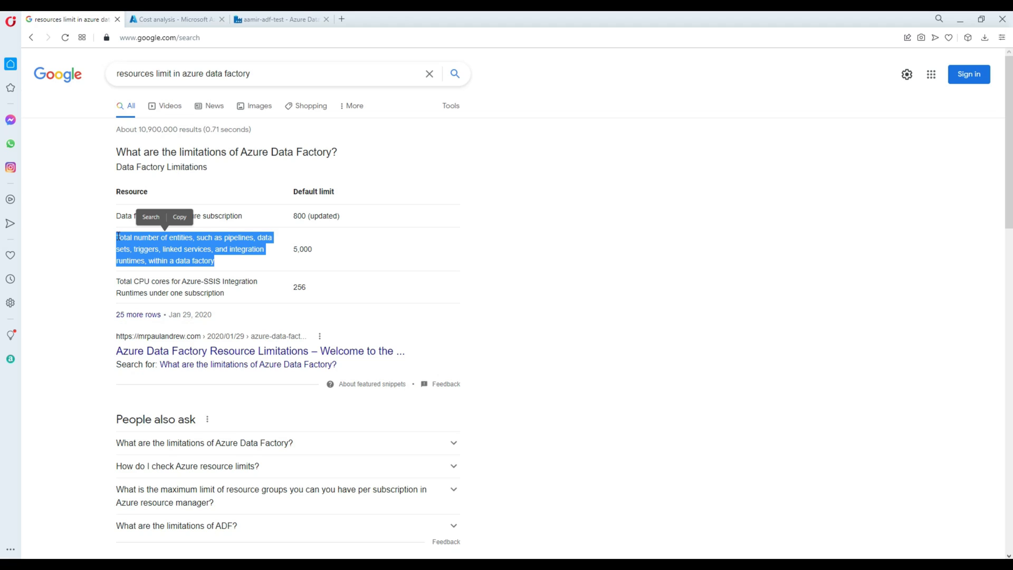
mouse_move(111, 230)
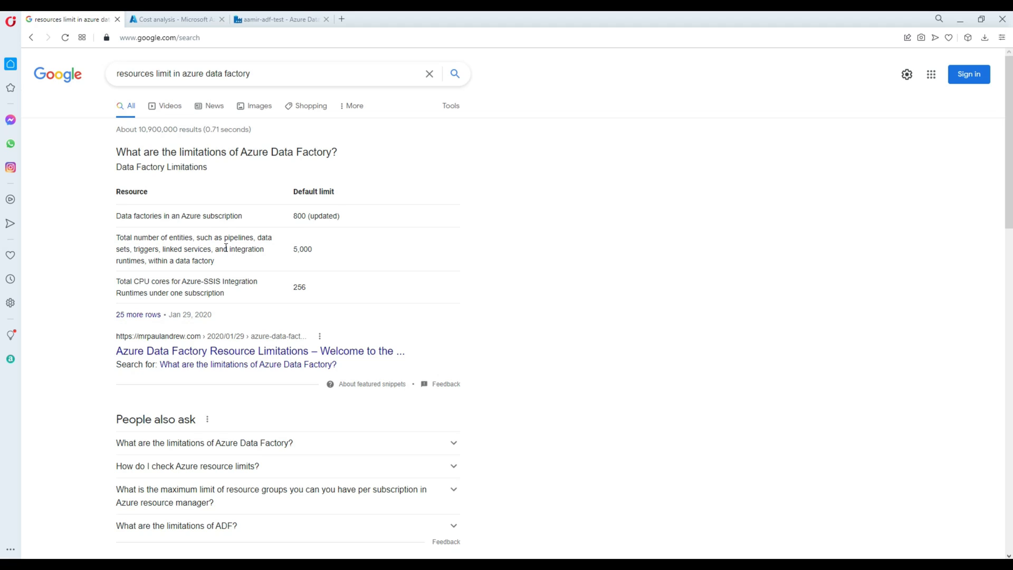
double_click(238, 237)
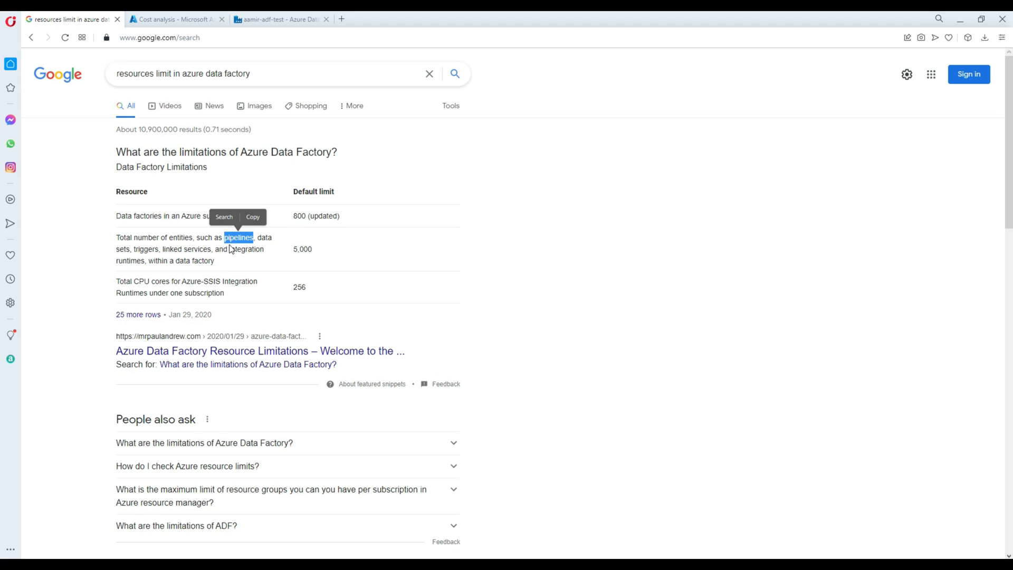
click(230, 248)
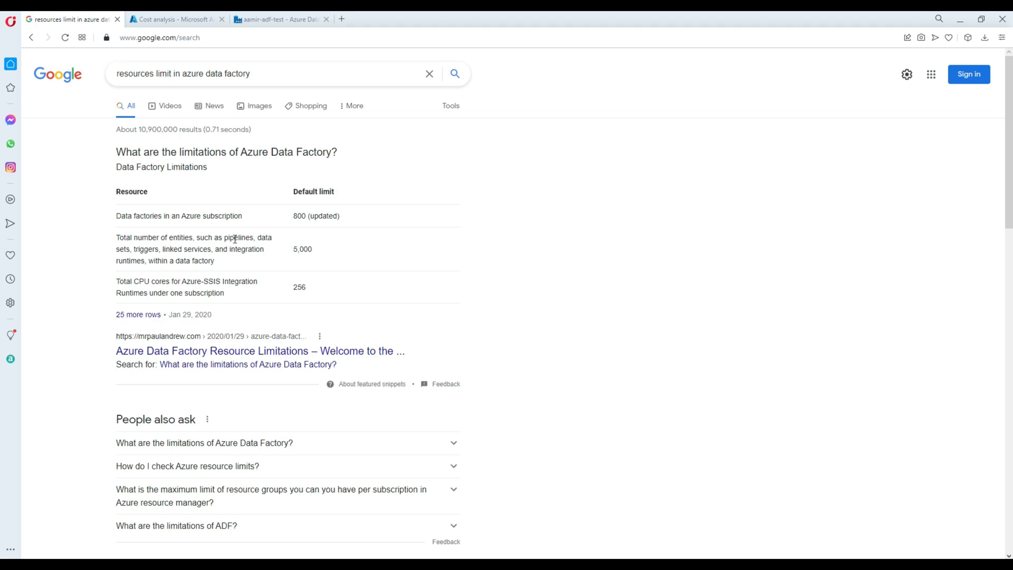
Step: Re-highlight the 5,000 entities and 800 data factories limits, then deselect
double_click(239, 237)
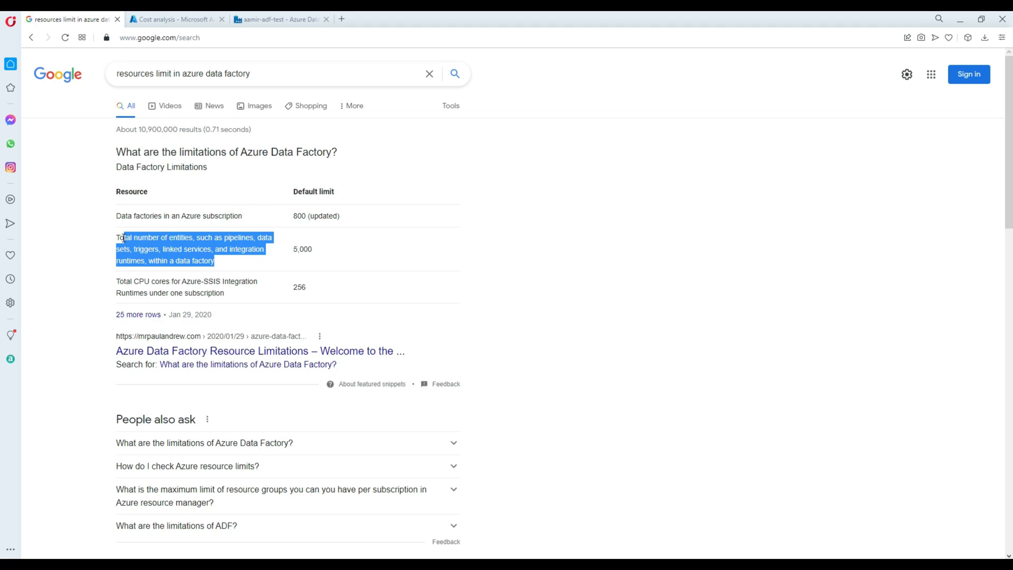
click(314, 253)
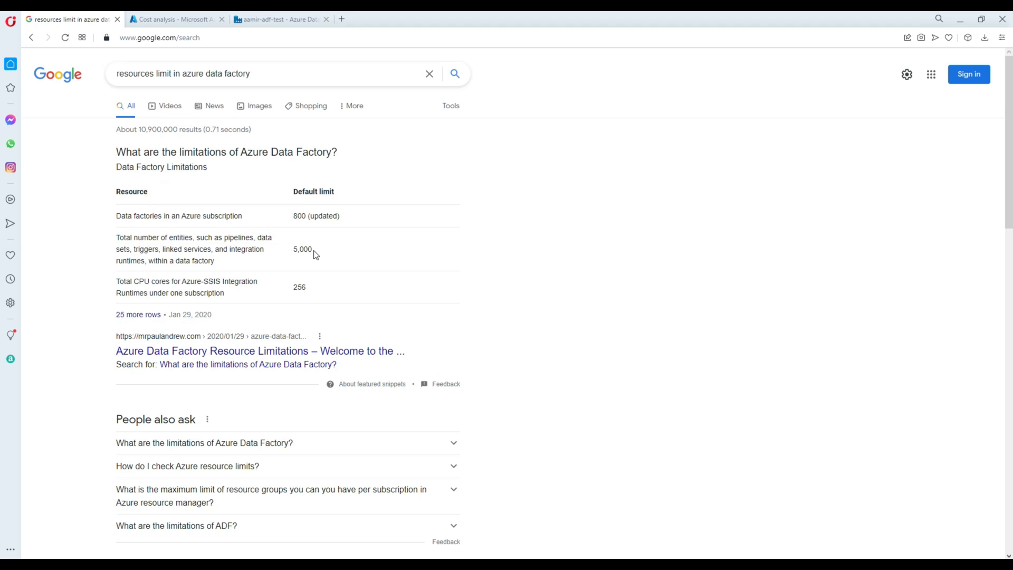
double_click(302, 250)
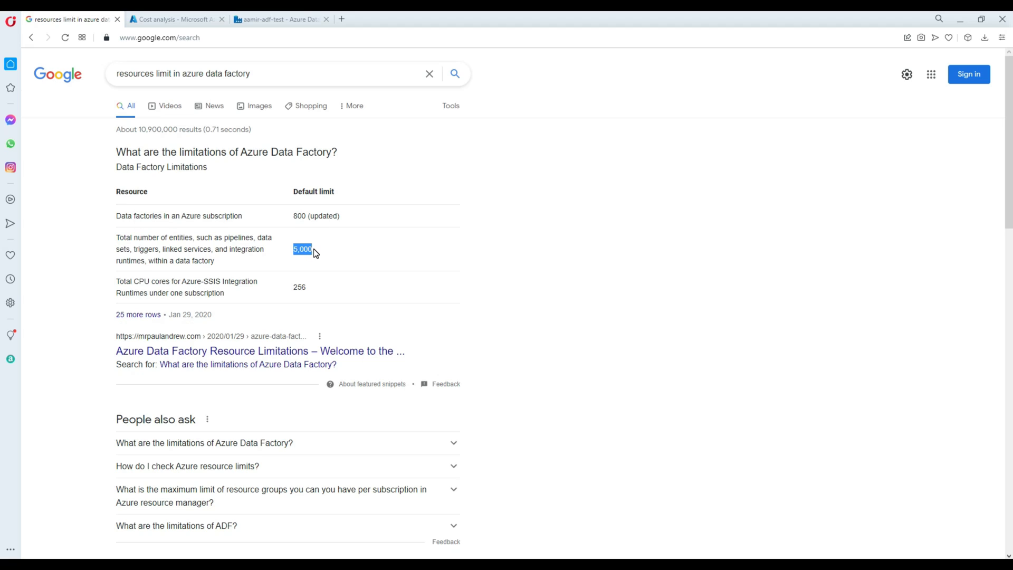
double_click(302, 248)
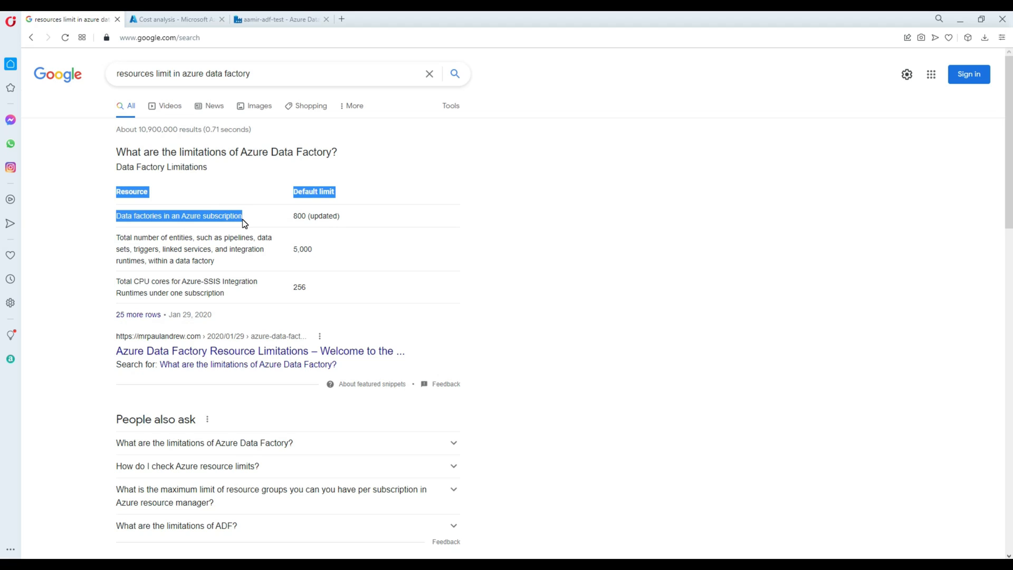
double_click(299, 216)
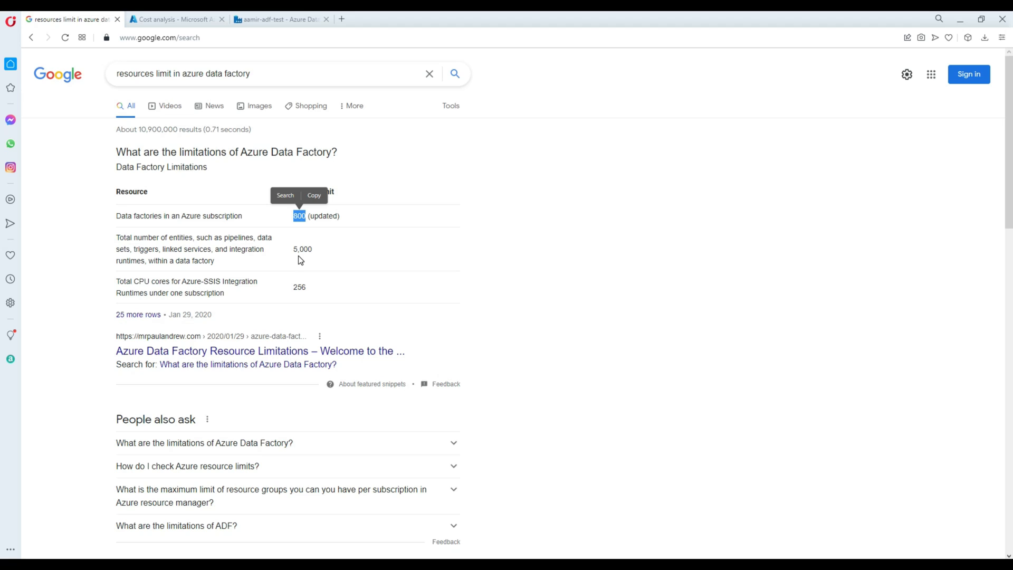
mouse_move(316, 242)
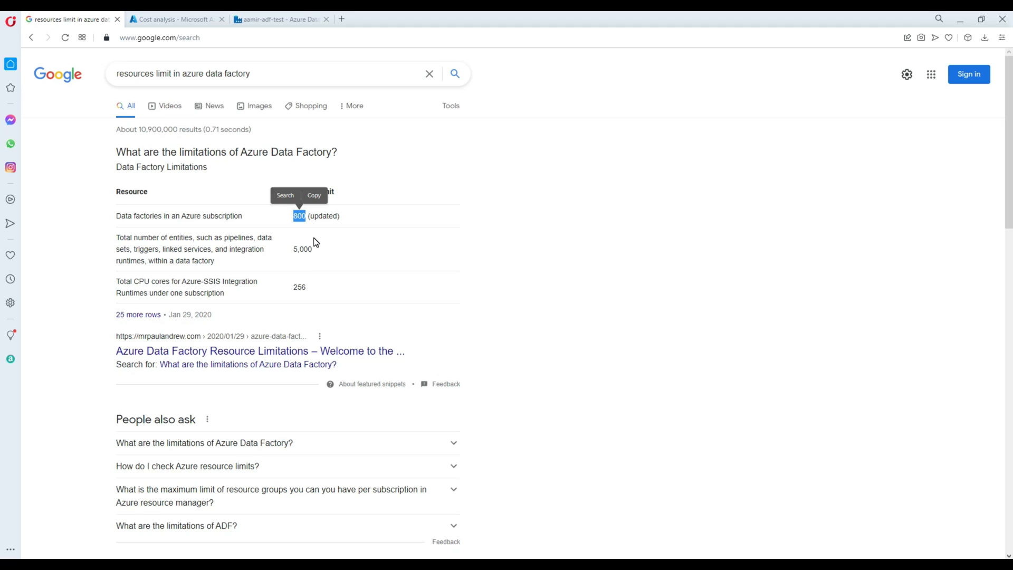
click(316, 242)
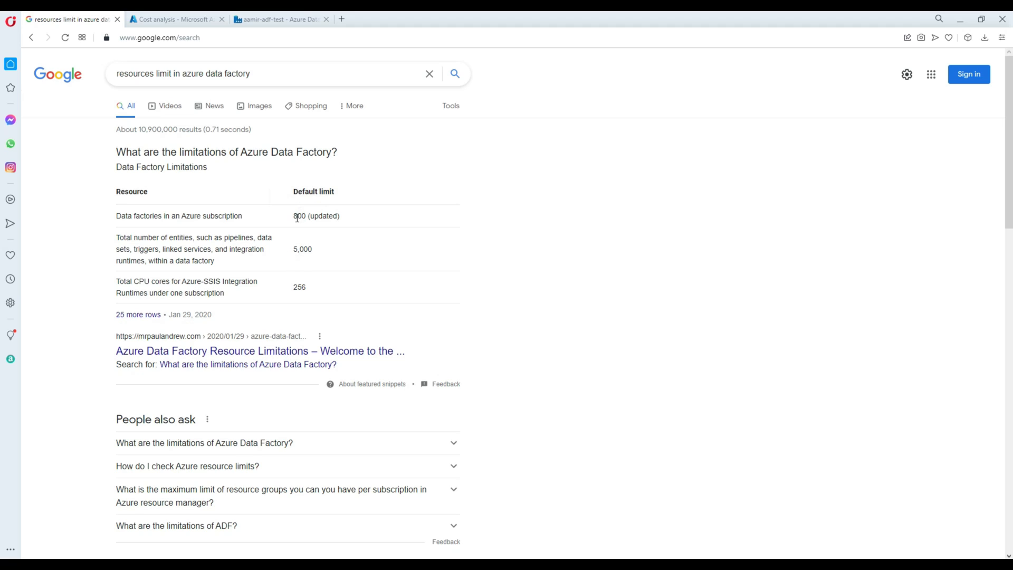
double_click(299, 216)
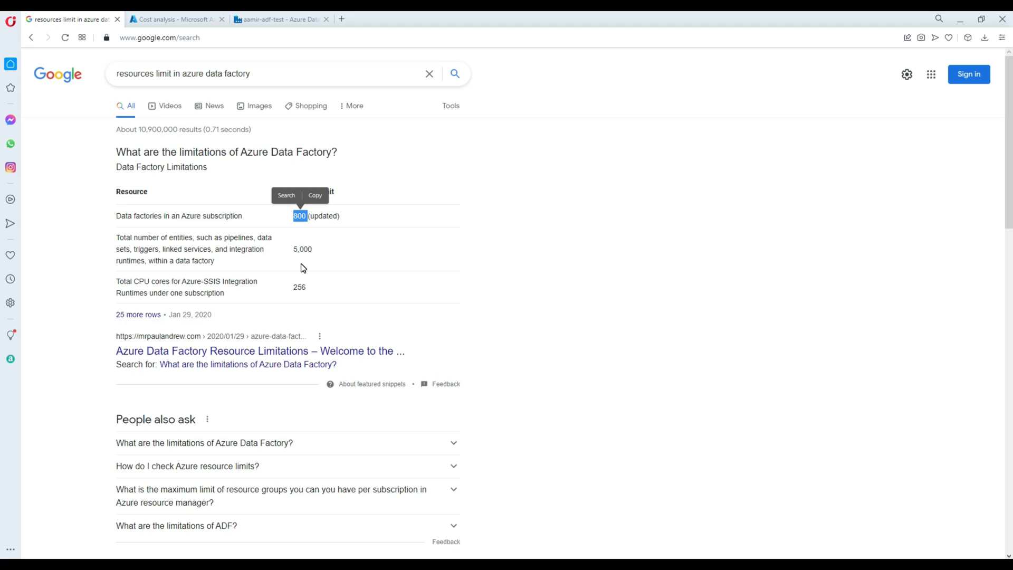
mouse_move(222, 265)
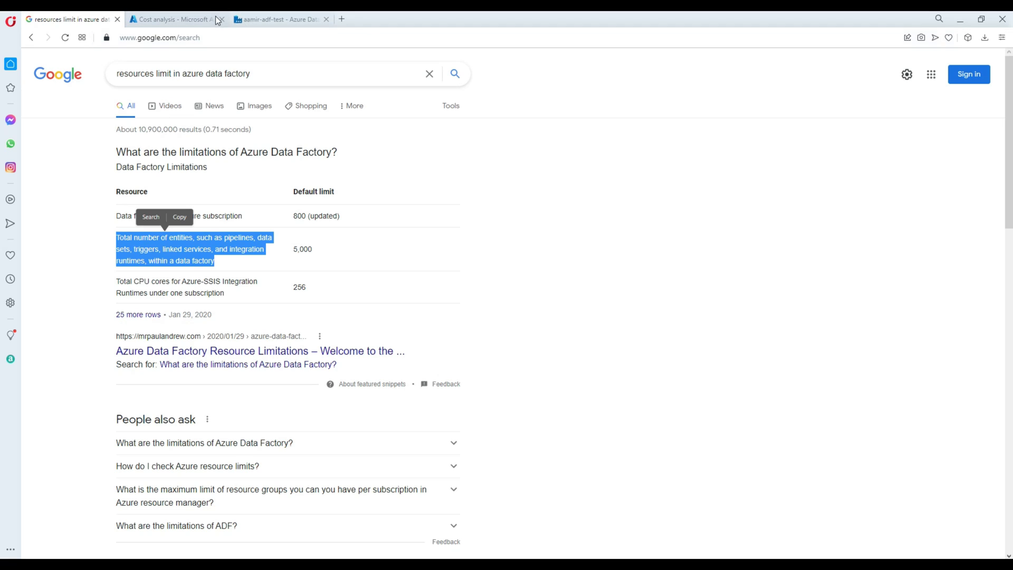
click(316, 253)
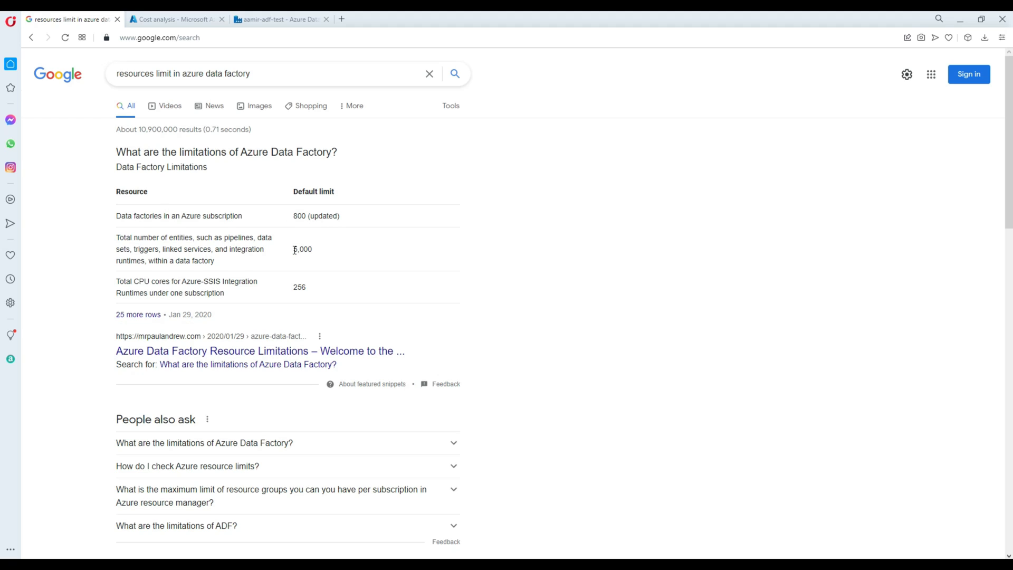
Step: Review aamir-adf-test's four integration runtimes, then return to its five linked services in Manage
click(280, 19)
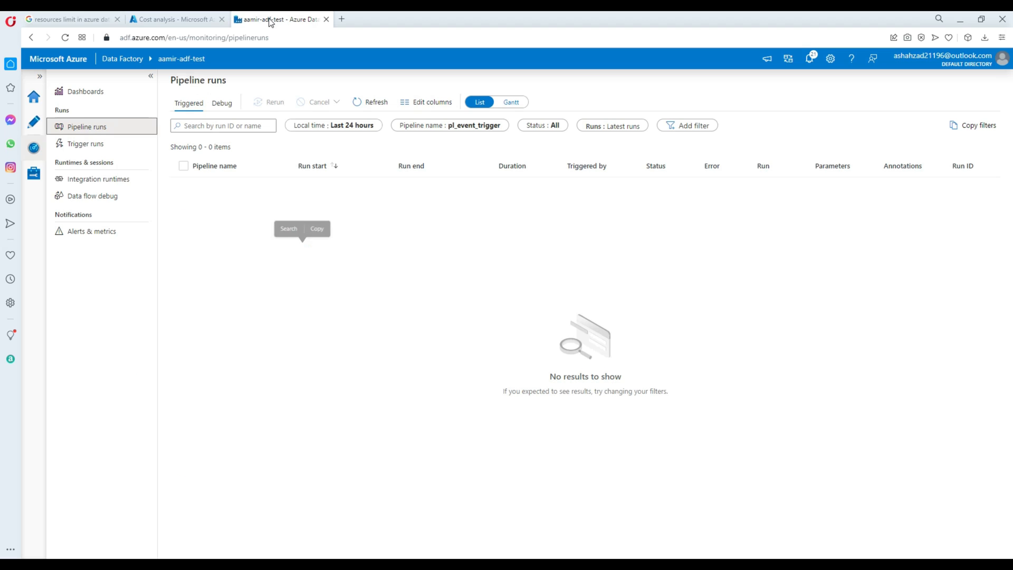
mouse_move(189, 44)
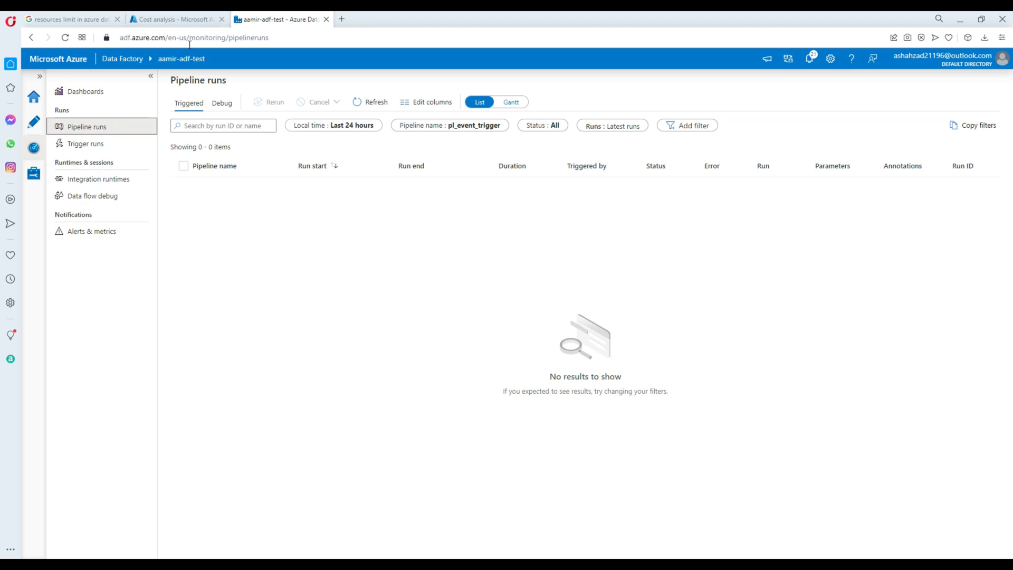
click(34, 173)
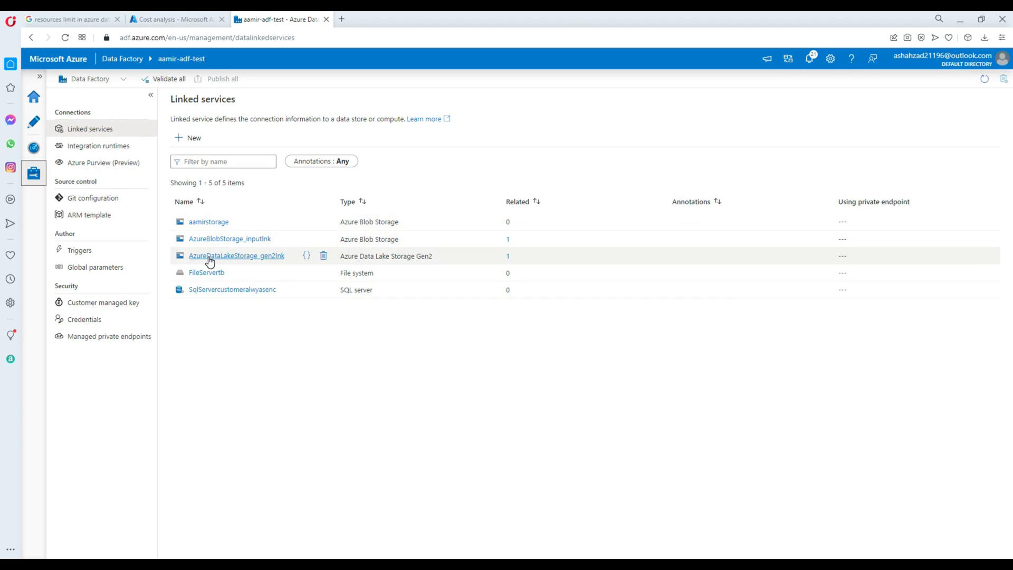
mouse_move(208, 221)
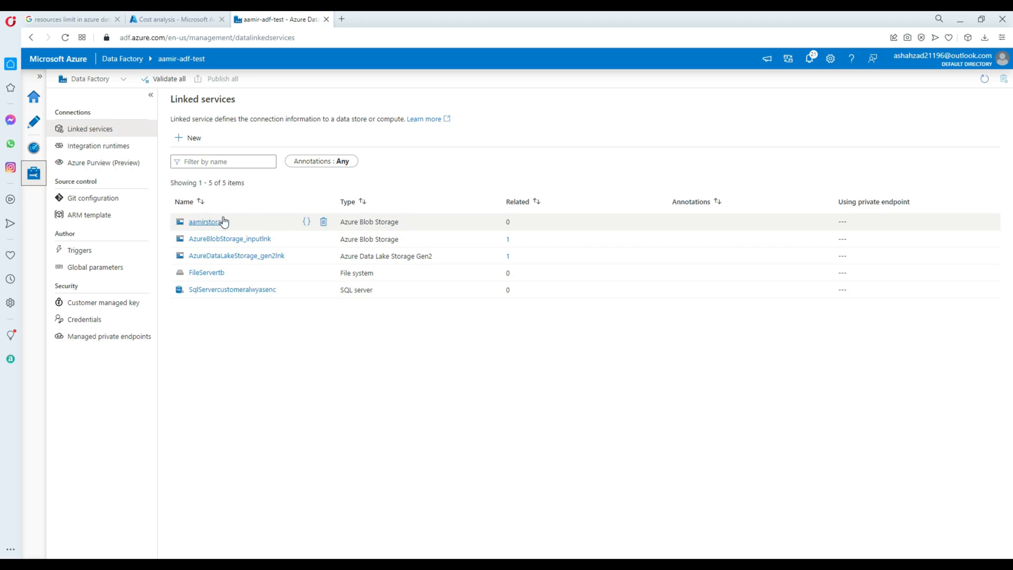
click(98, 146)
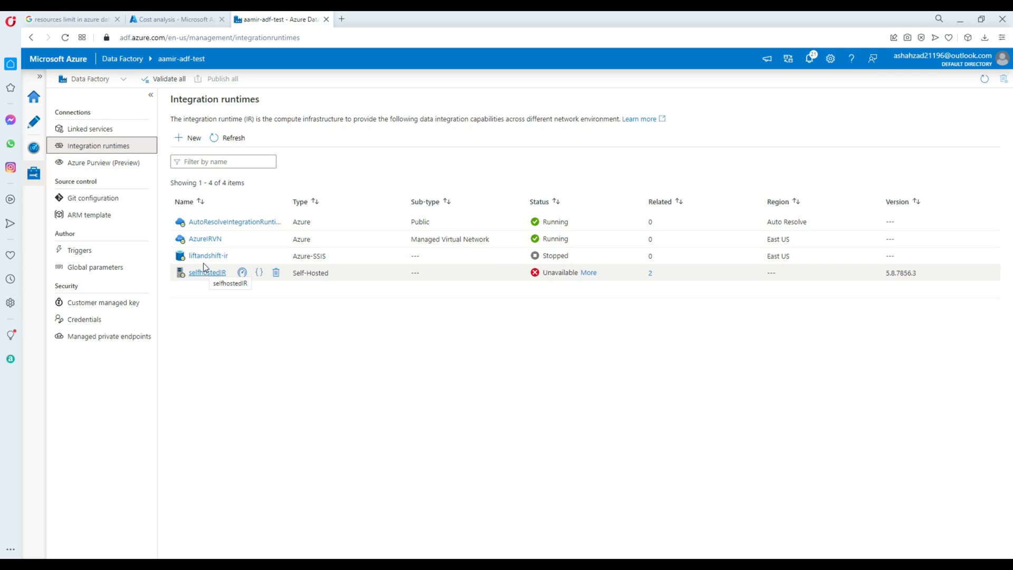
click(90, 129)
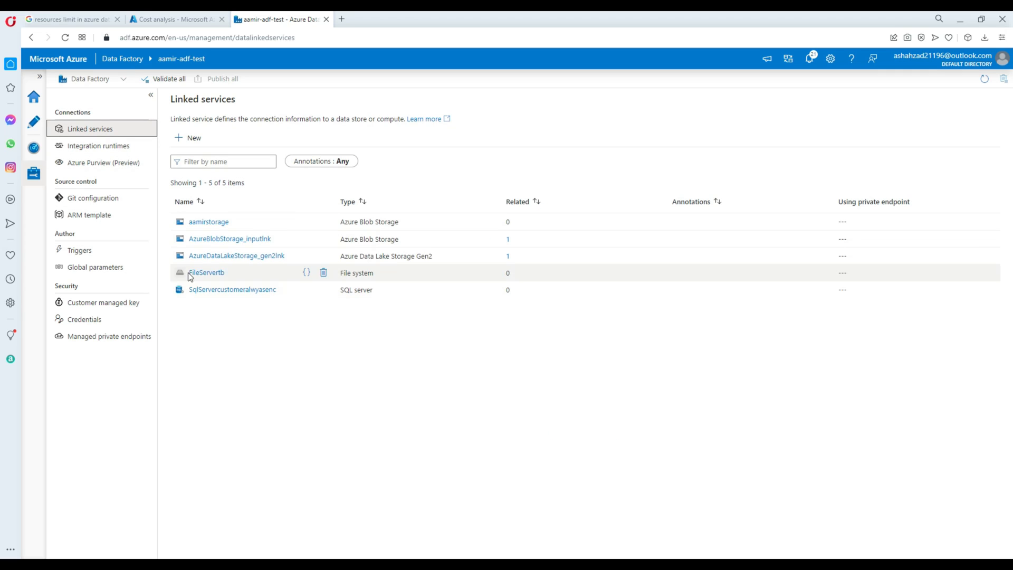
mouse_move(37, 149)
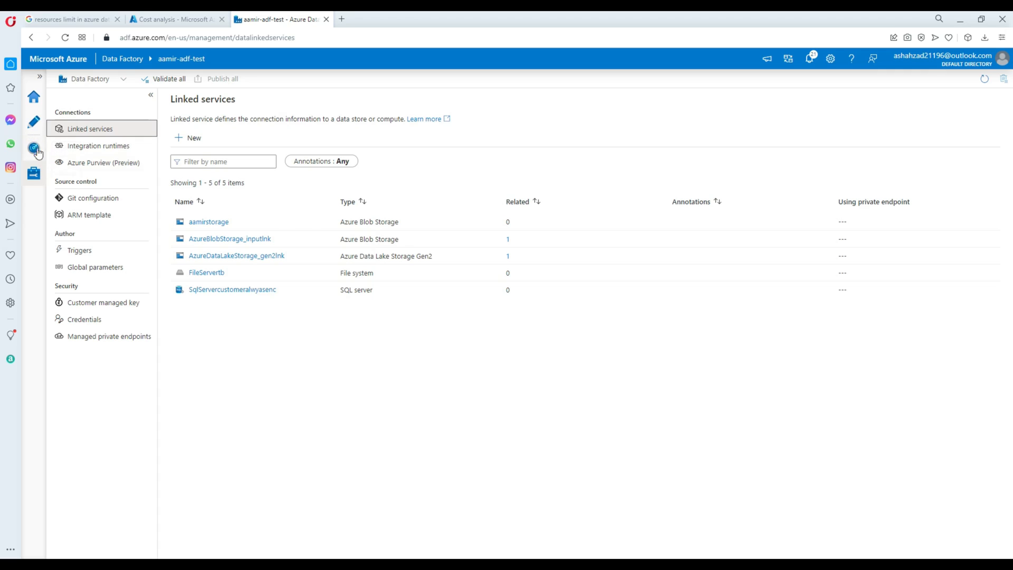
Step: Open Author view showing pipeline1, Binary_destination_gen2 and Binary_input
click(33, 122)
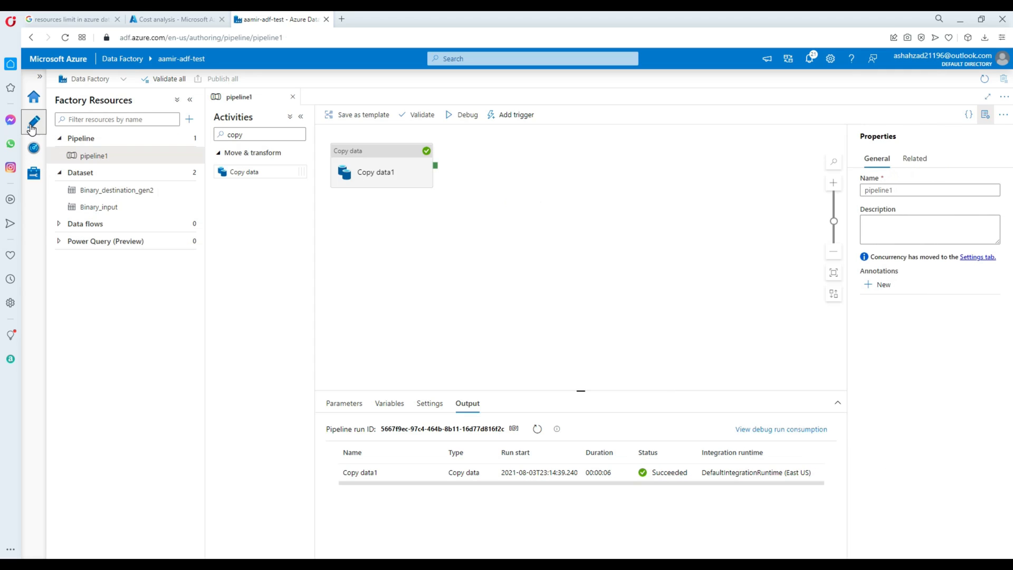
mouse_move(173, 141)
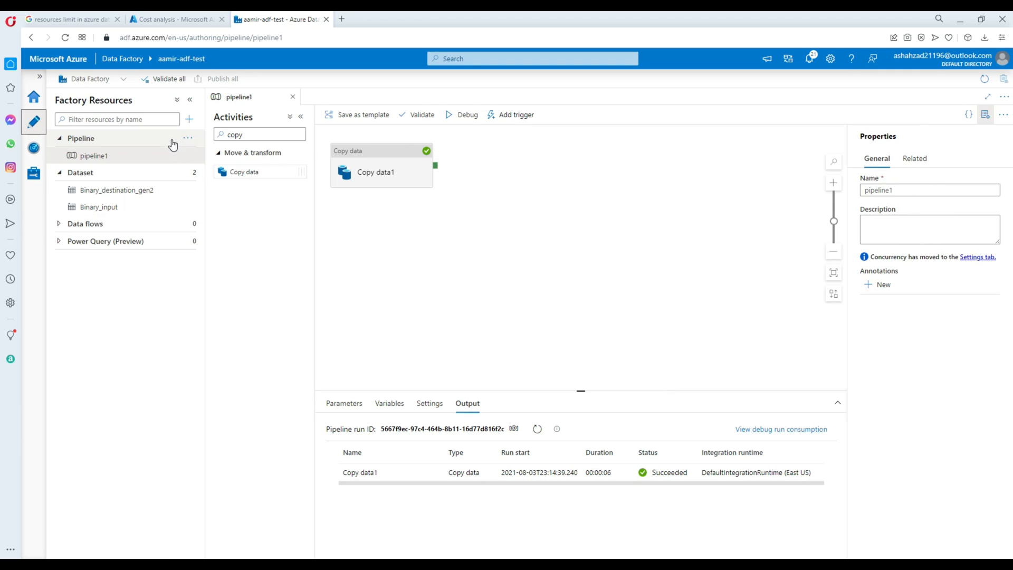
mouse_move(179, 187)
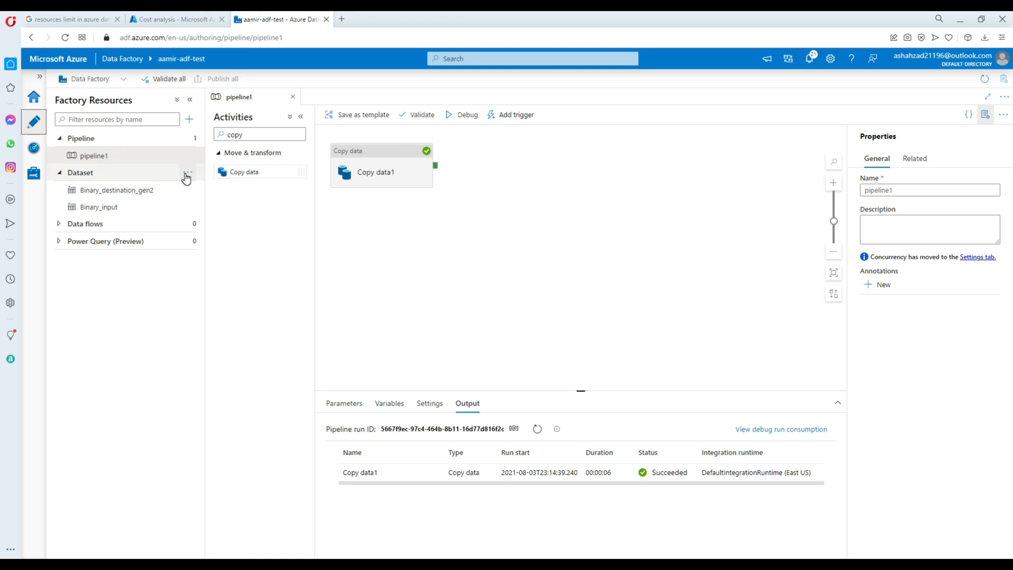
mouse_move(33, 172)
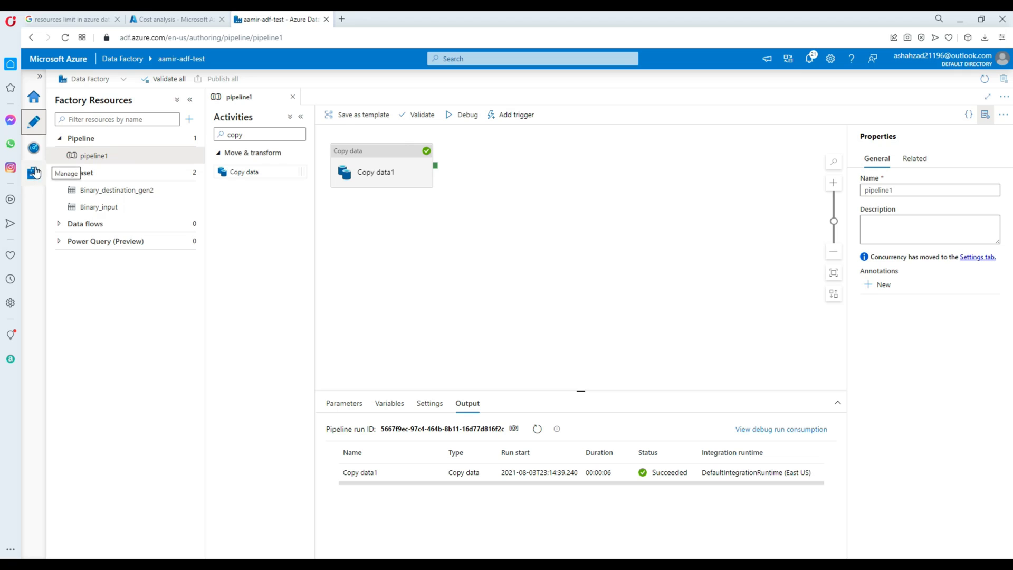
Step: Review the stopped trigger_file_storage trigger under Manage > Triggers, then return to Author
click(34, 173)
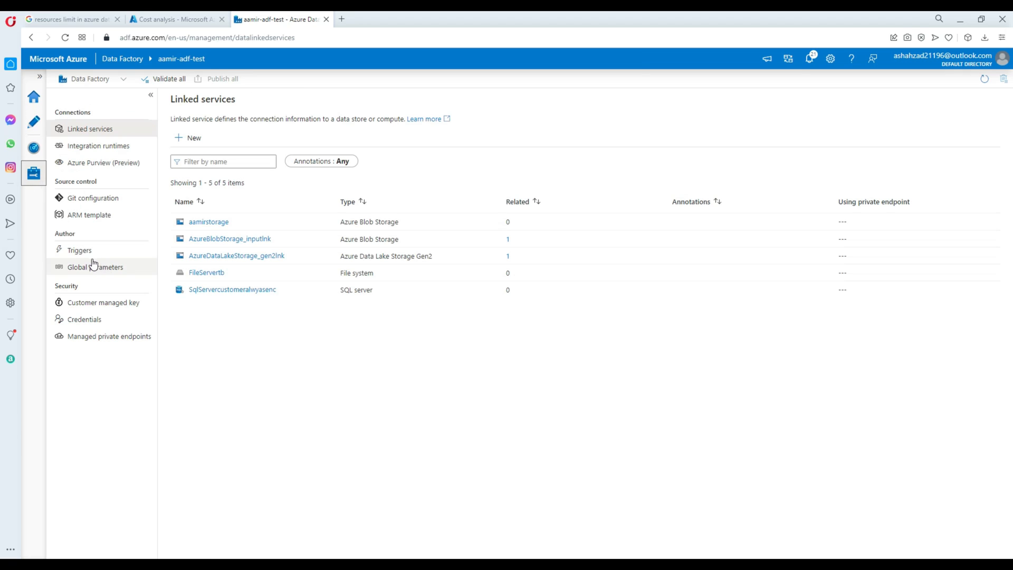
click(80, 250)
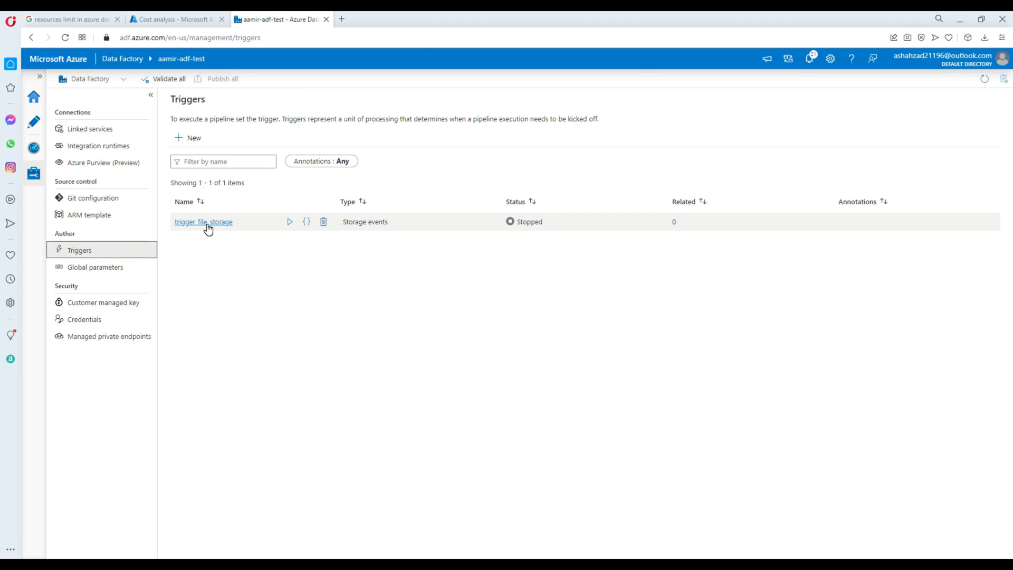
mouse_move(45, 145)
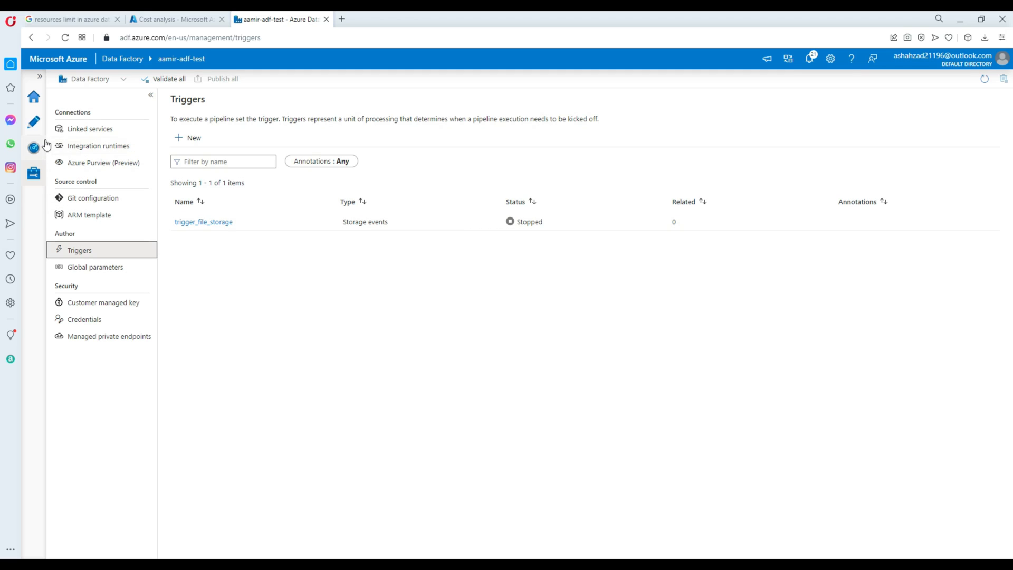
click(34, 122)
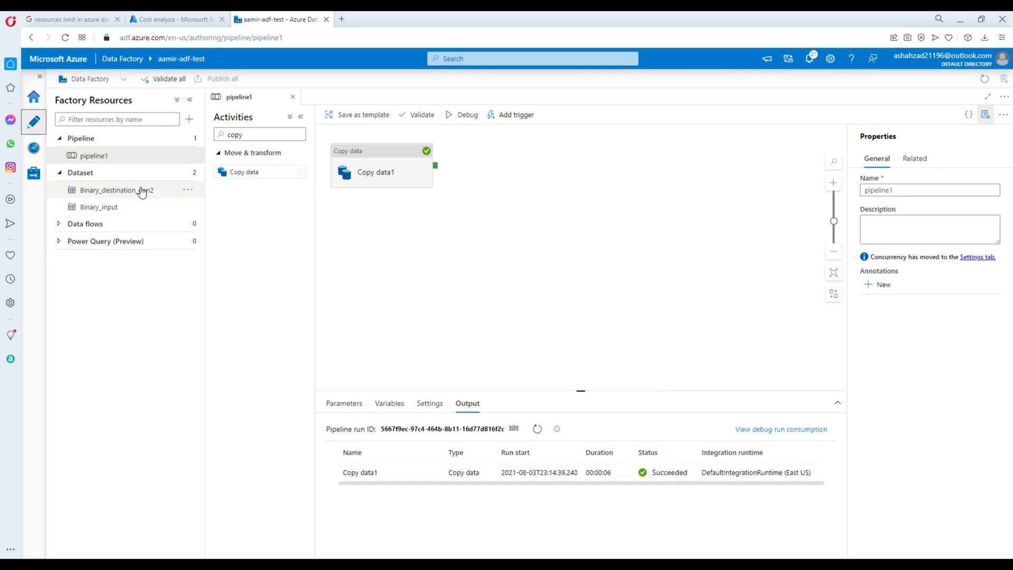
mouse_move(137, 193)
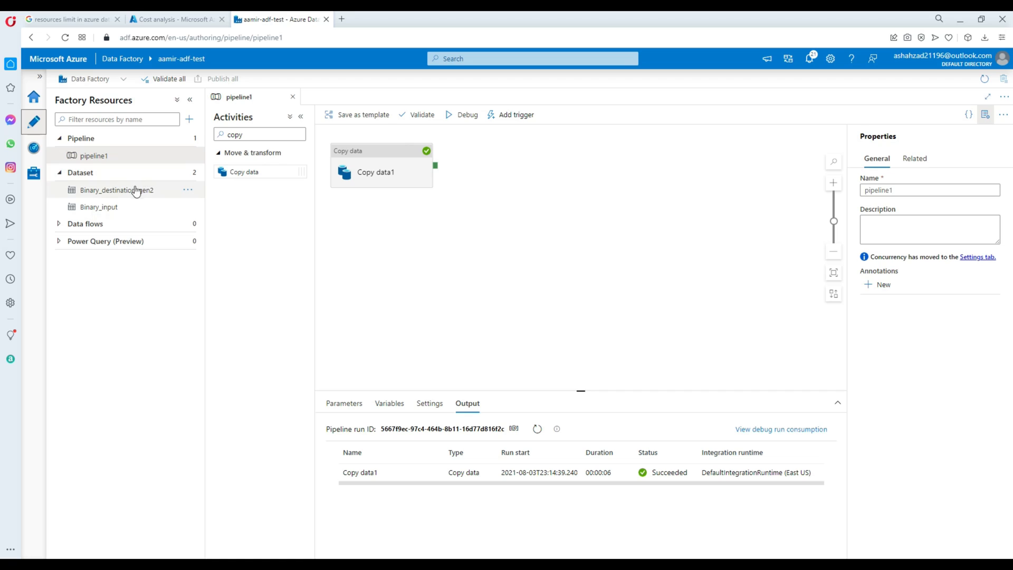
mouse_move(172, 192)
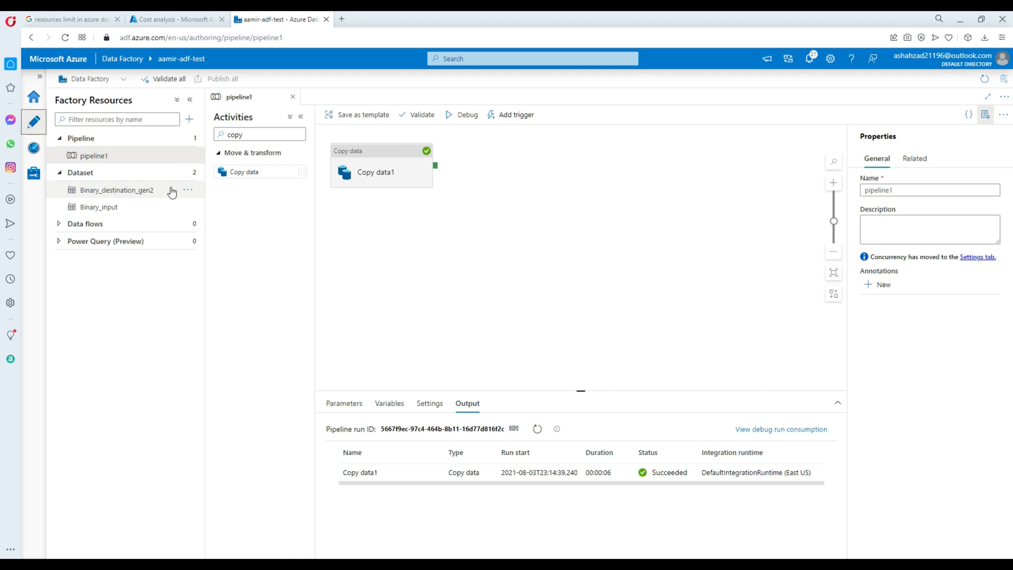
mouse_move(188, 138)
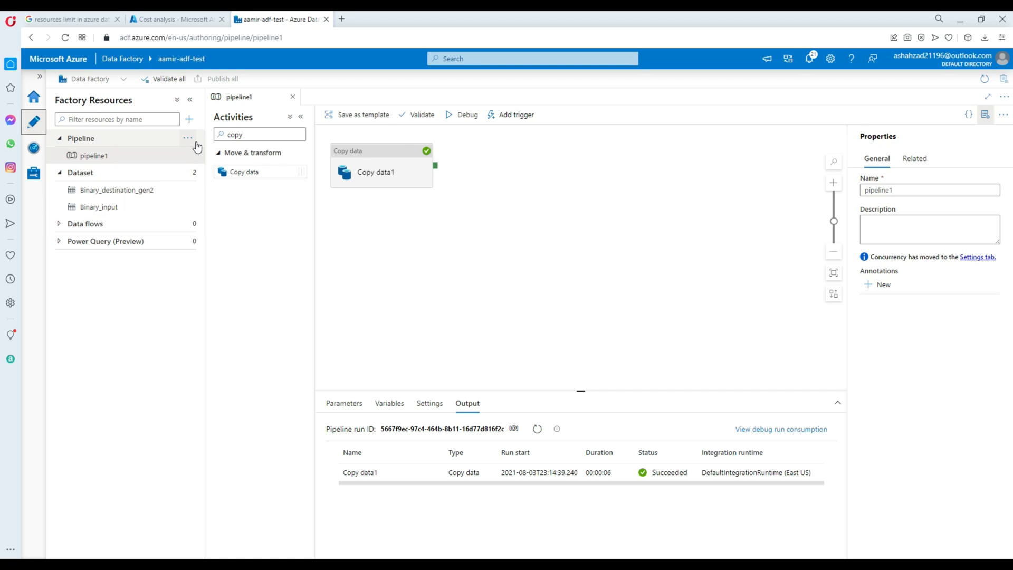
mouse_move(197, 178)
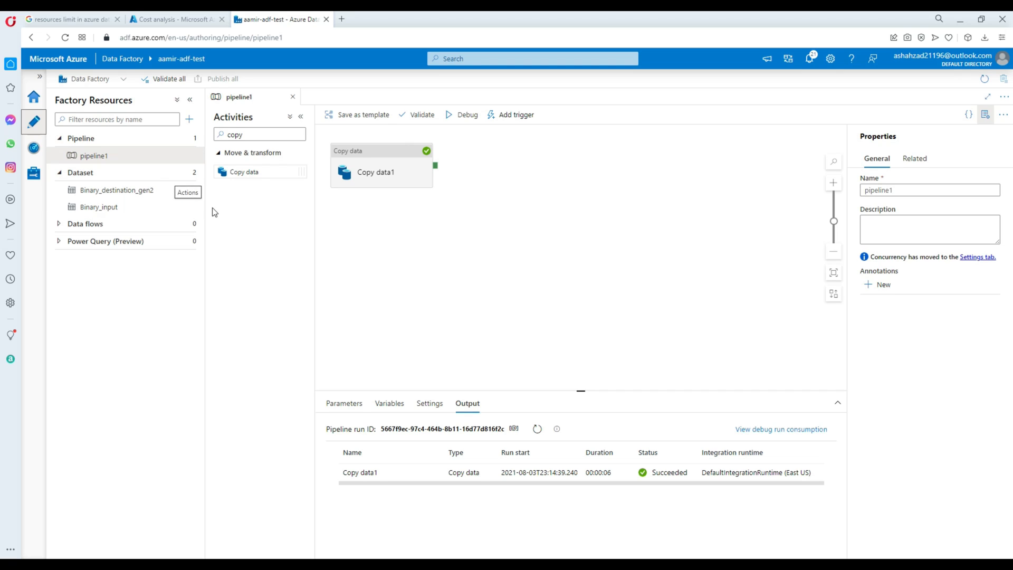
mouse_move(184, 162)
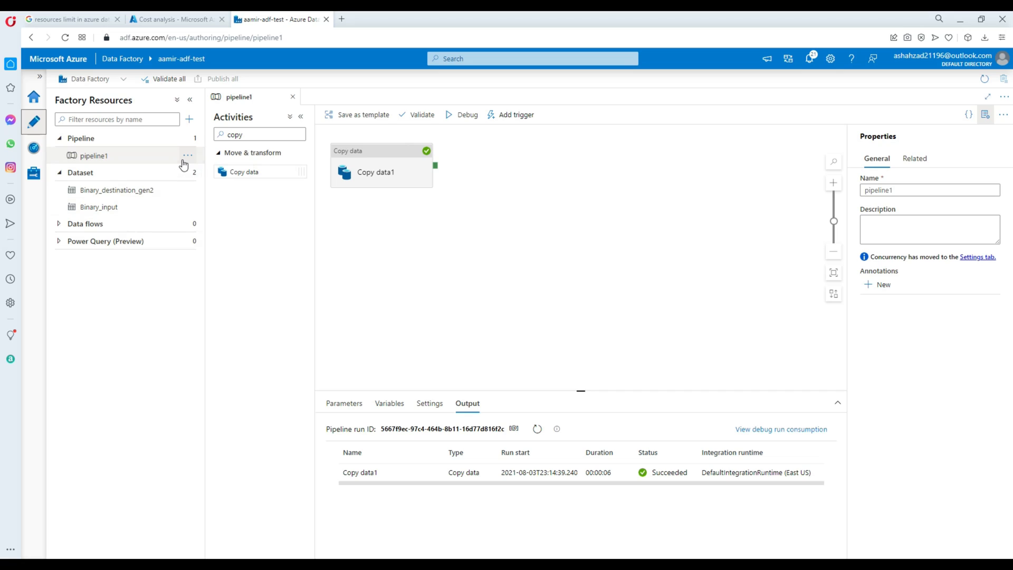
mouse_move(187, 156)
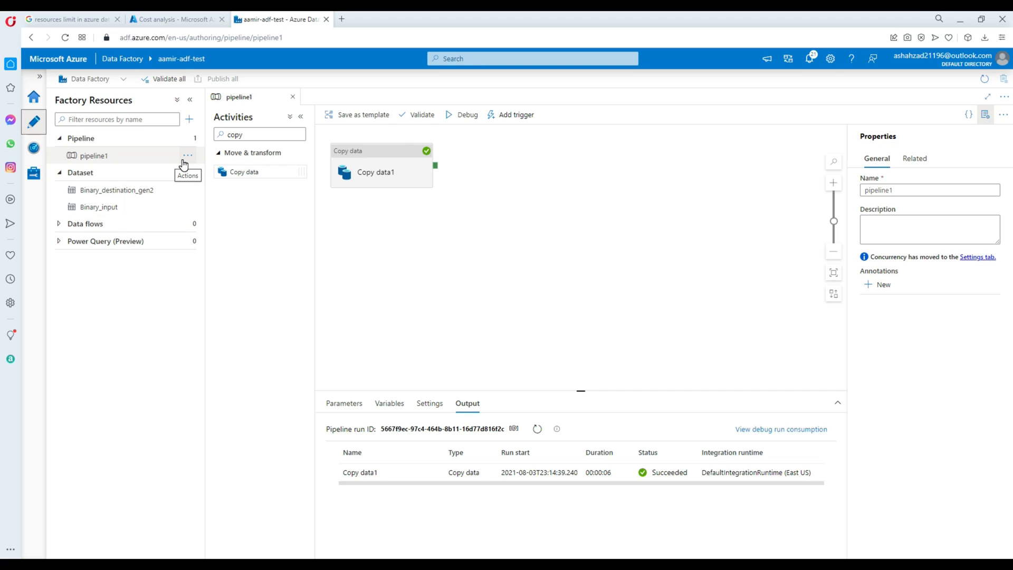
mouse_move(213, 218)
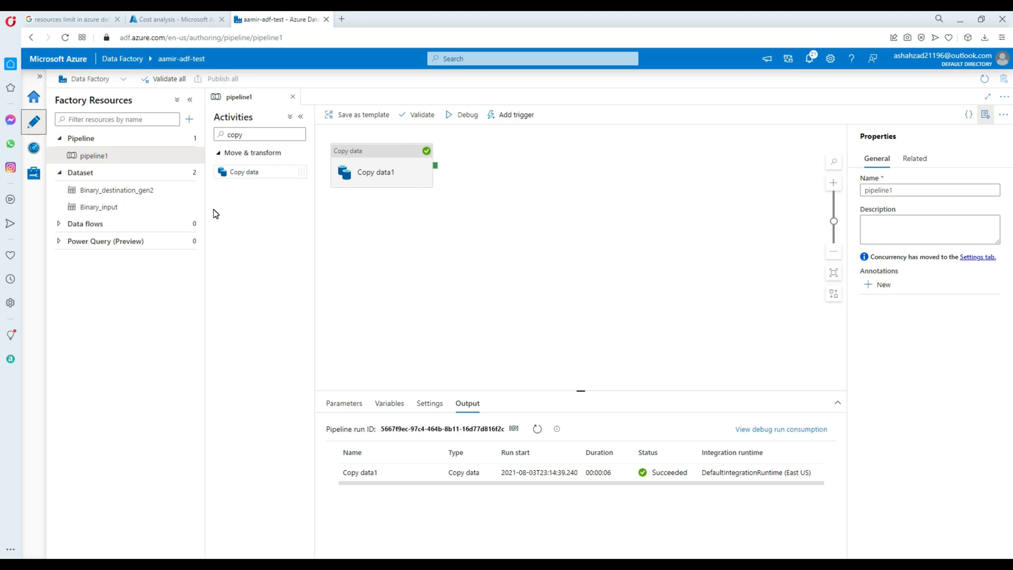
mouse_move(214, 213)
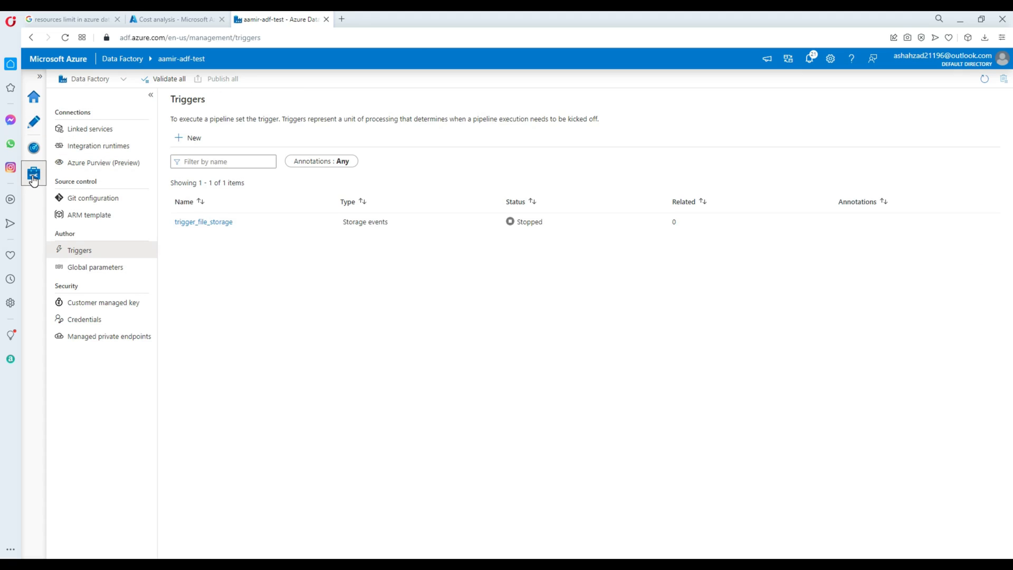
mouse_move(42, 135)
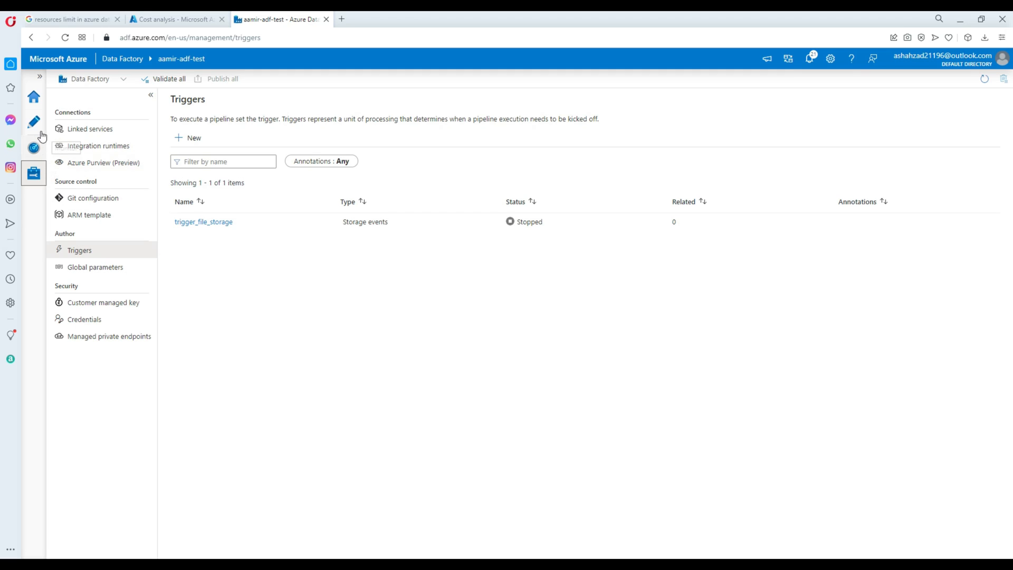
Step: Export the factory's ARM template from the Manage > ARM template page
click(33, 96)
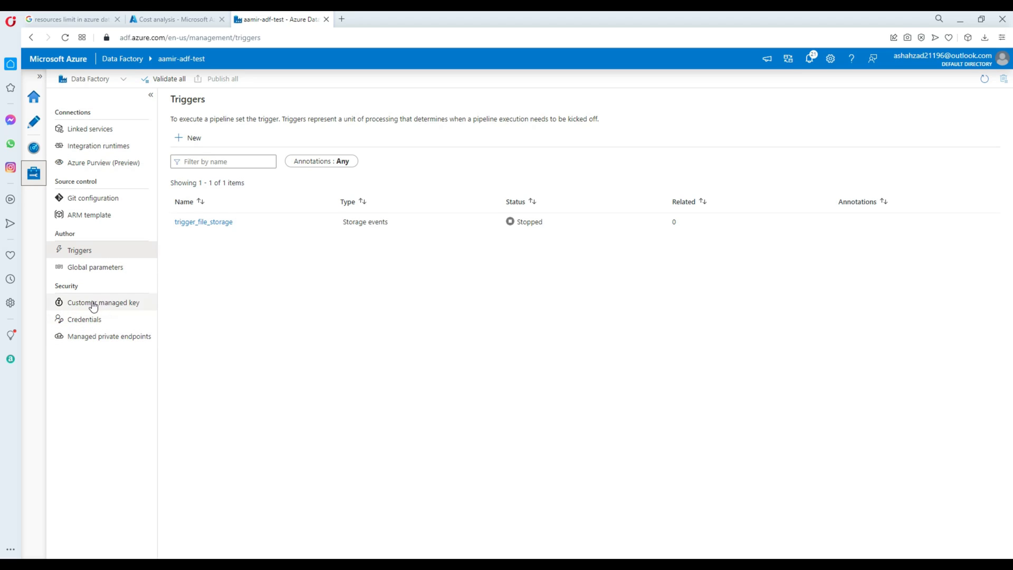
mouse_move(89, 215)
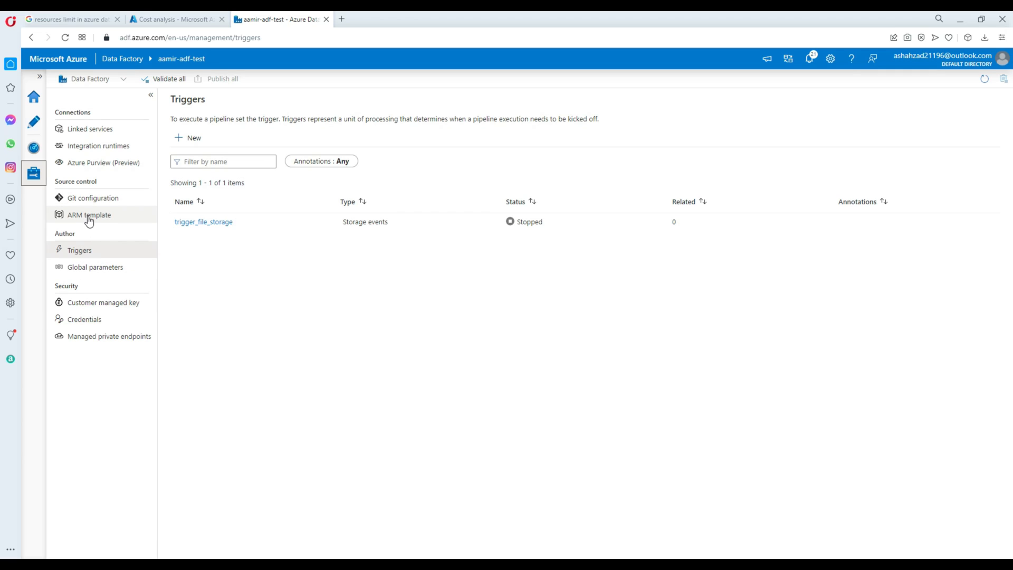
click(89, 215)
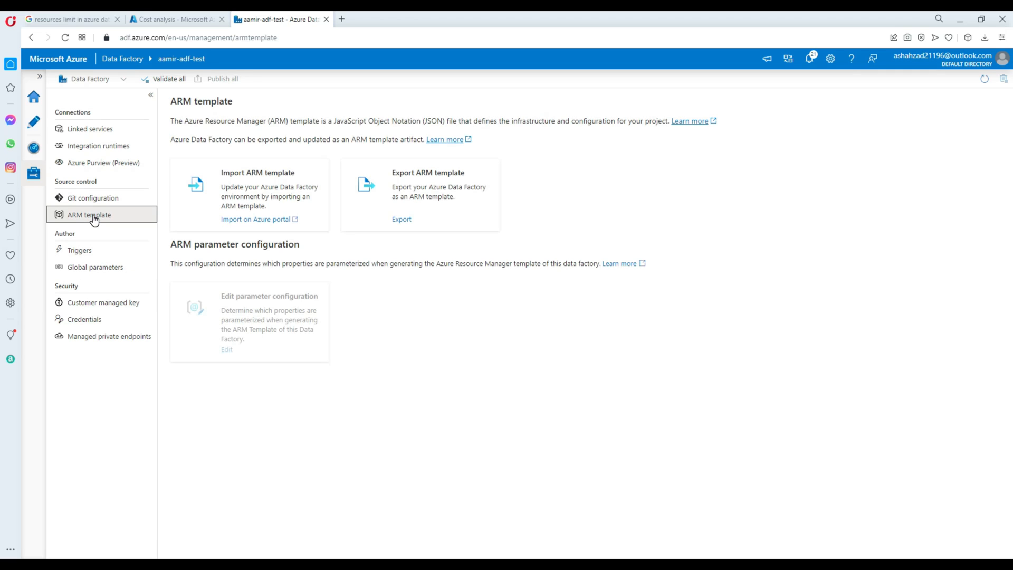
mouse_move(404, 176)
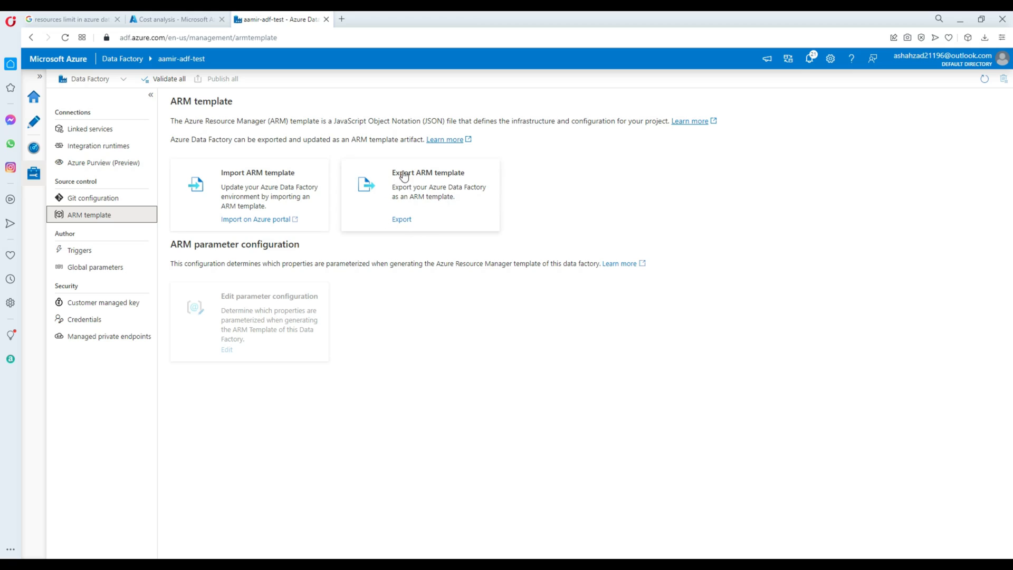
mouse_move(418, 188)
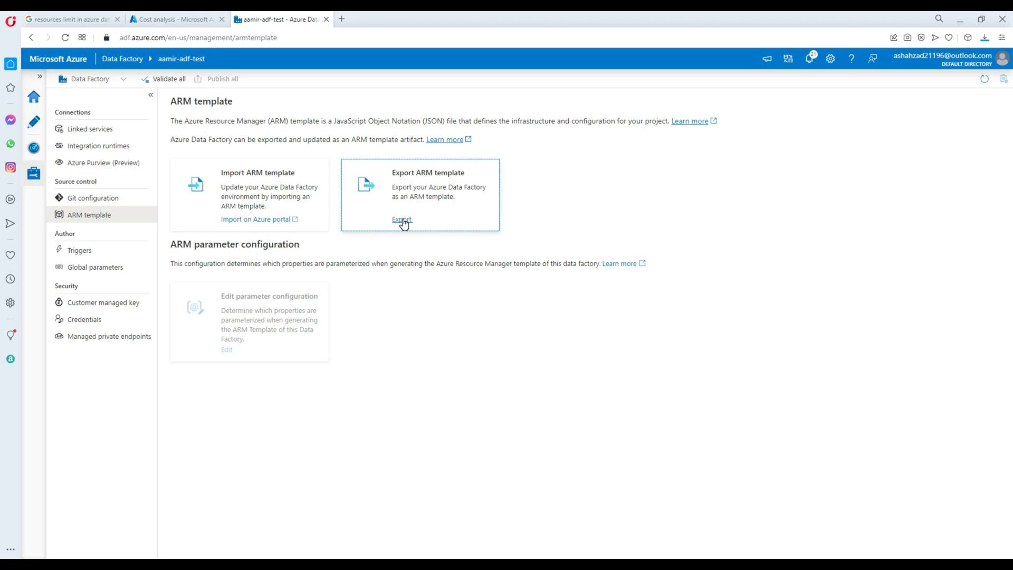
click(401, 218)
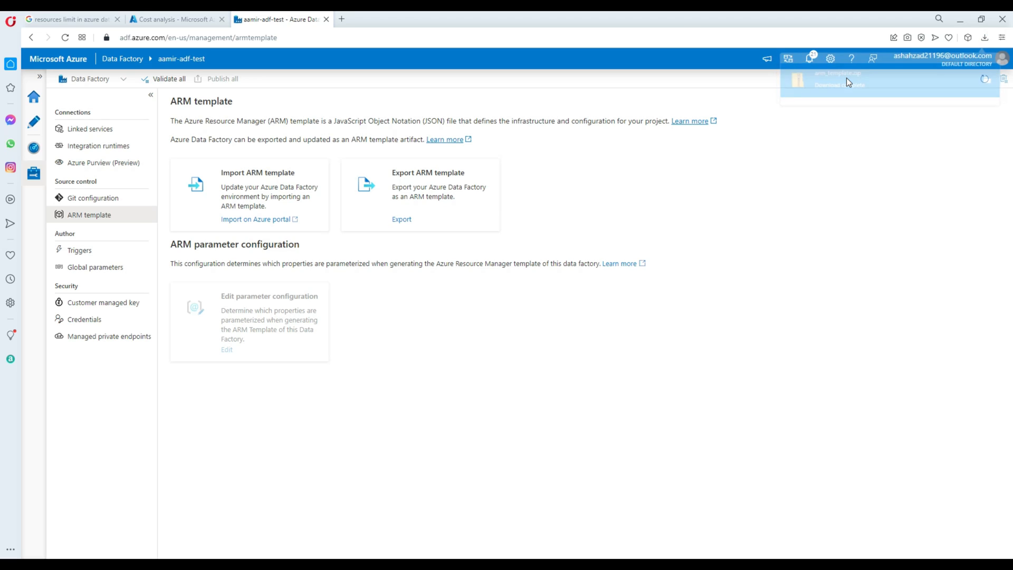
Step: Extract arm_template.zip and open arm_template.json from the arm_template folder
click(834, 73)
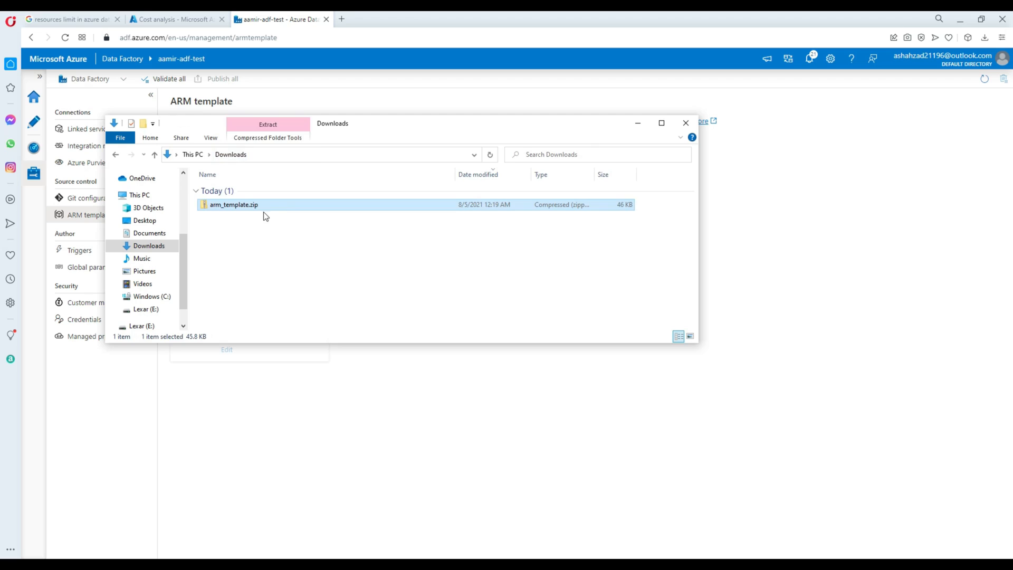
right_click(233, 204)
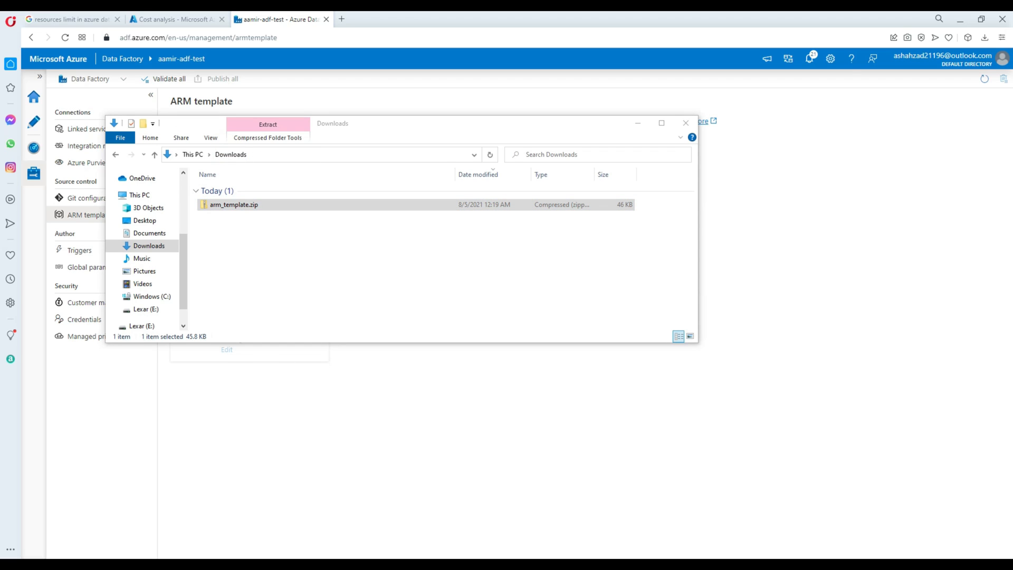
mouse_move(842, 207)
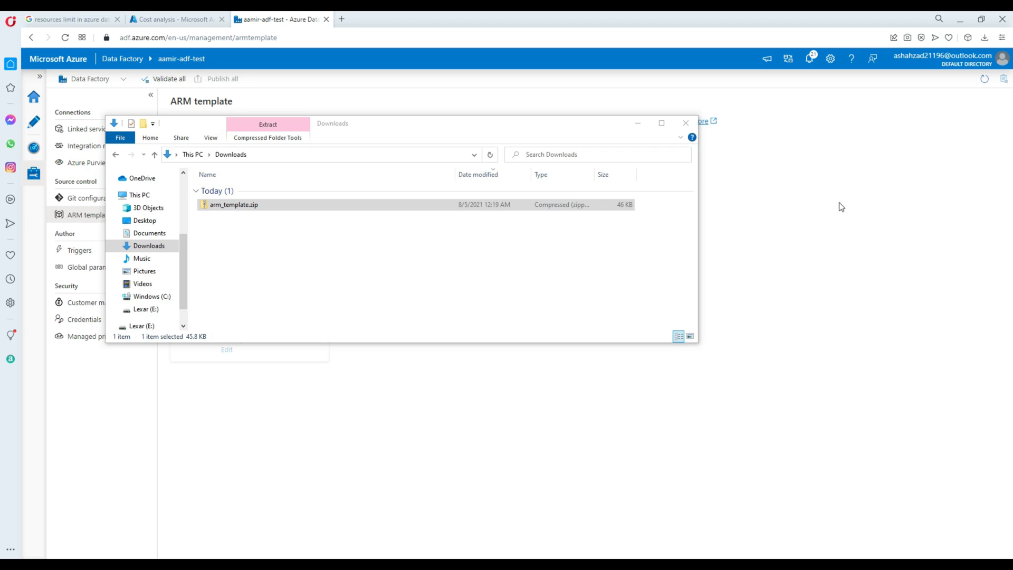
double_click(233, 204)
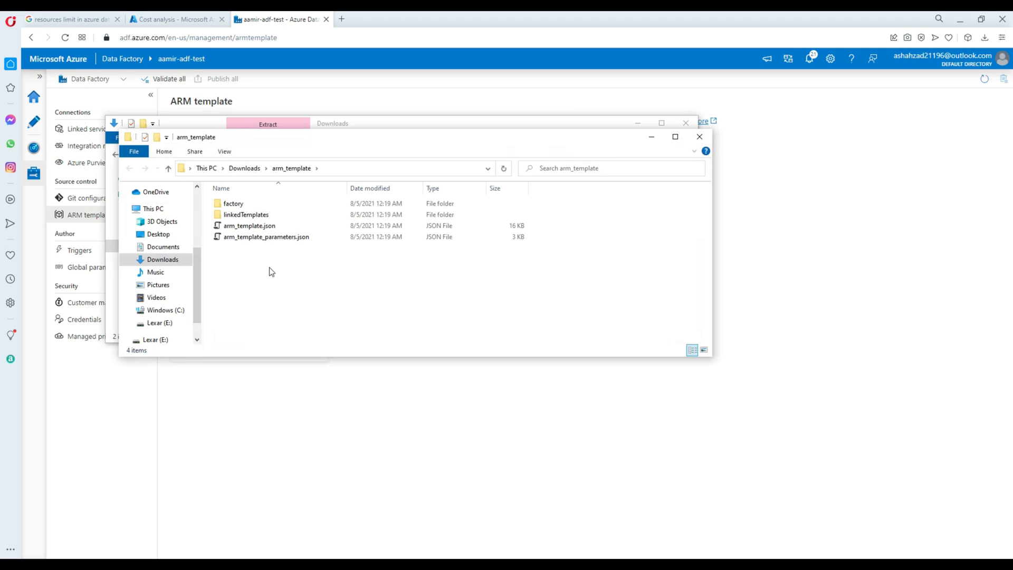
mouse_move(248, 225)
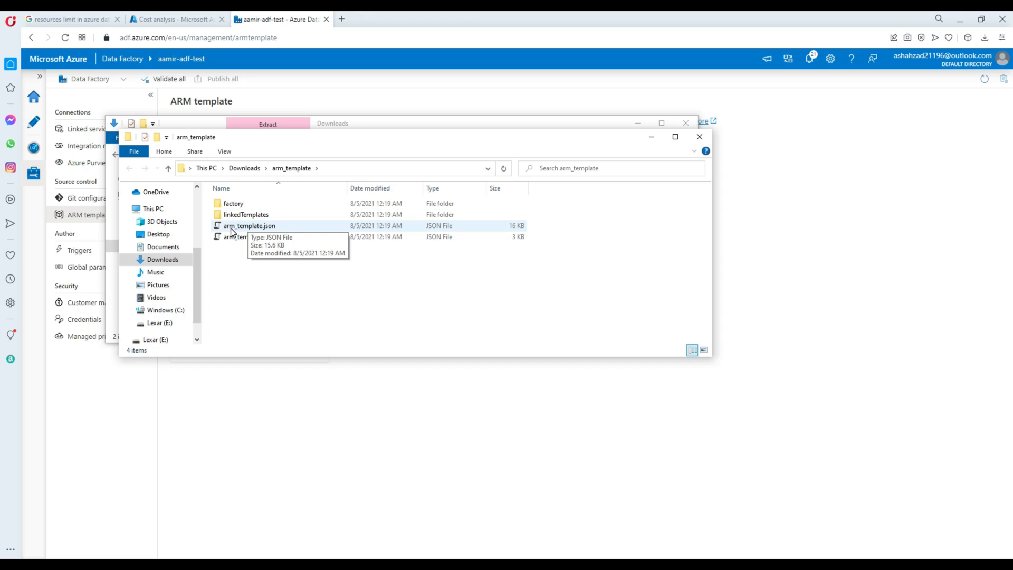
click(249, 225)
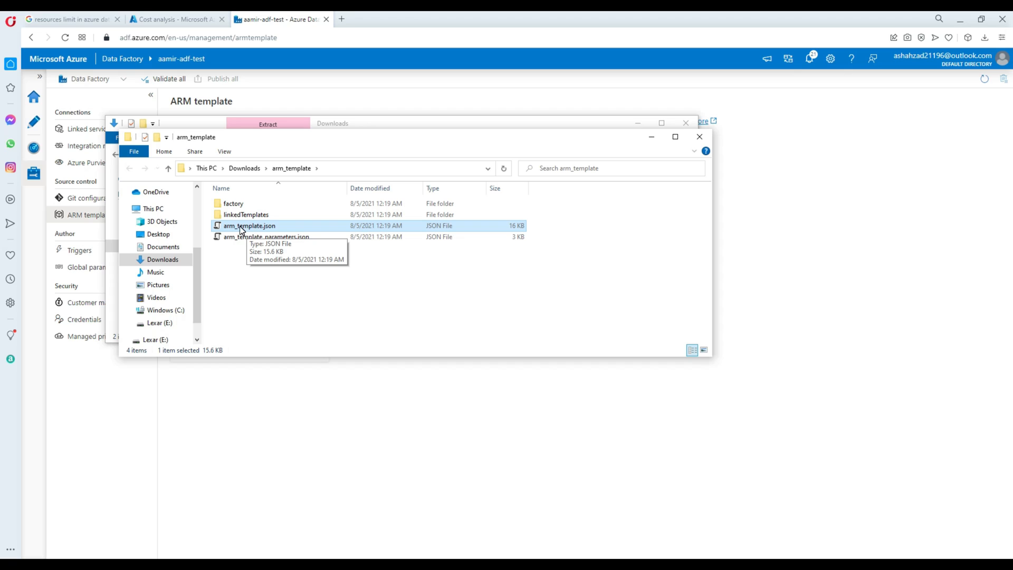
mouse_move(316, 147)
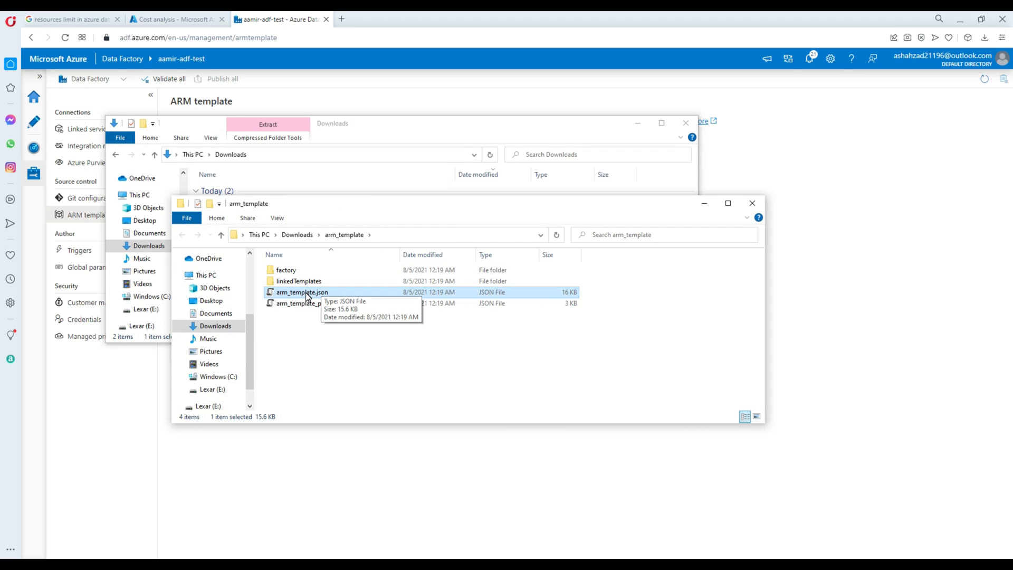
mouse_move(416, 250)
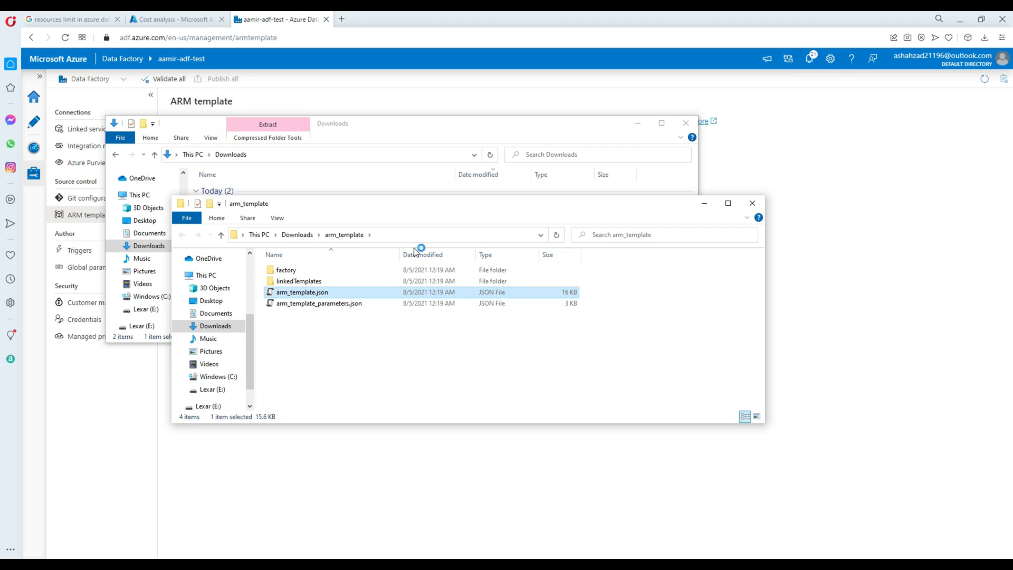
double_click(302, 292)
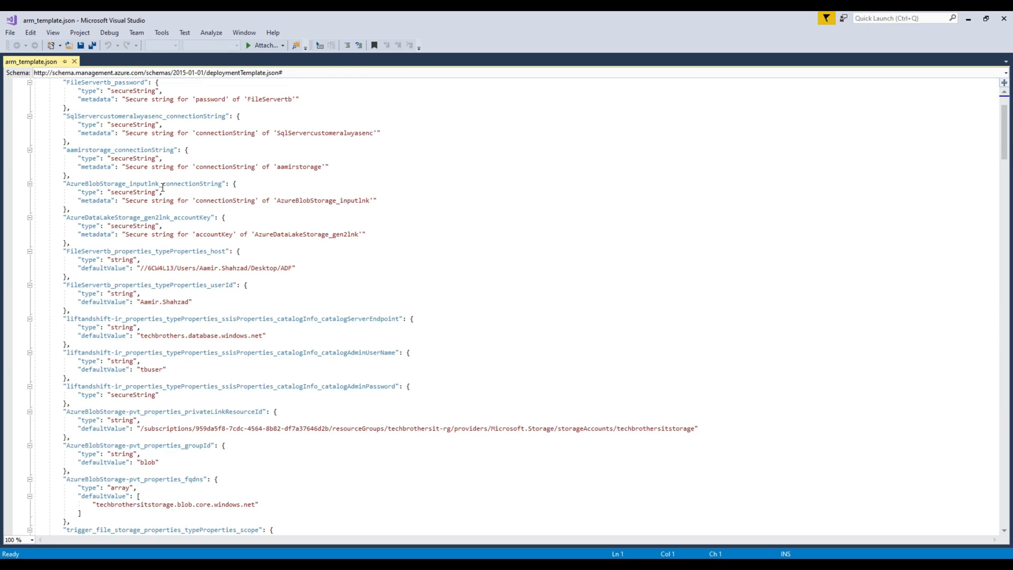
Step: Scroll through arm_template.json to review parameters, linked services, datasets and pipeline definitions
scroll(down, 3)
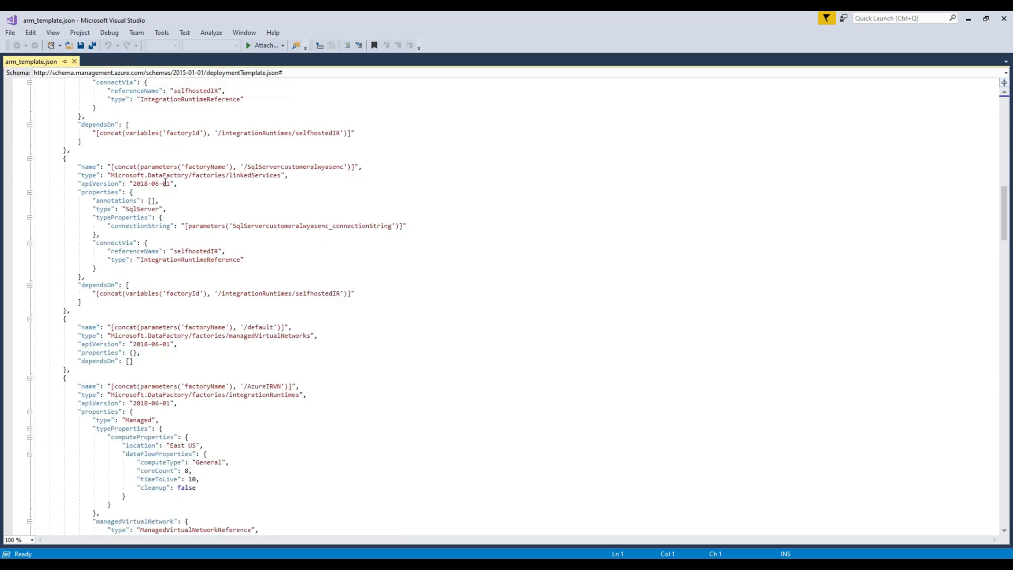
scroll(down, 3)
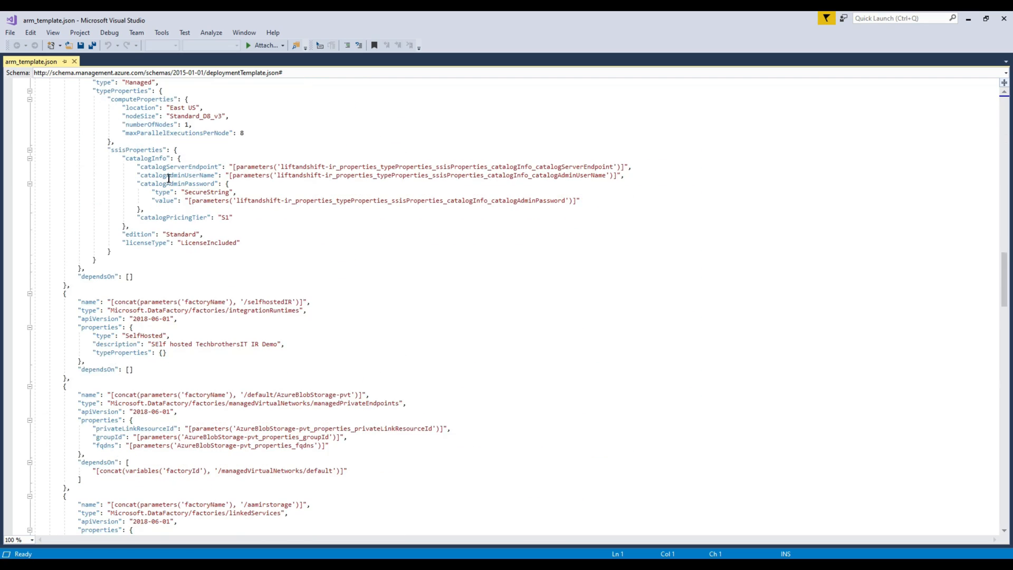
scroll(down, 3)
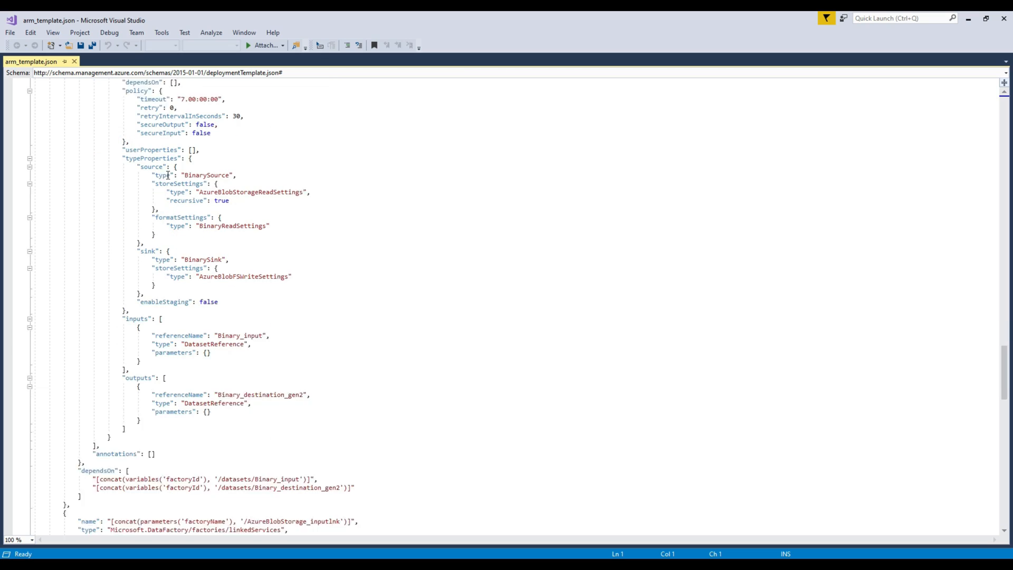
scroll(down, 3)
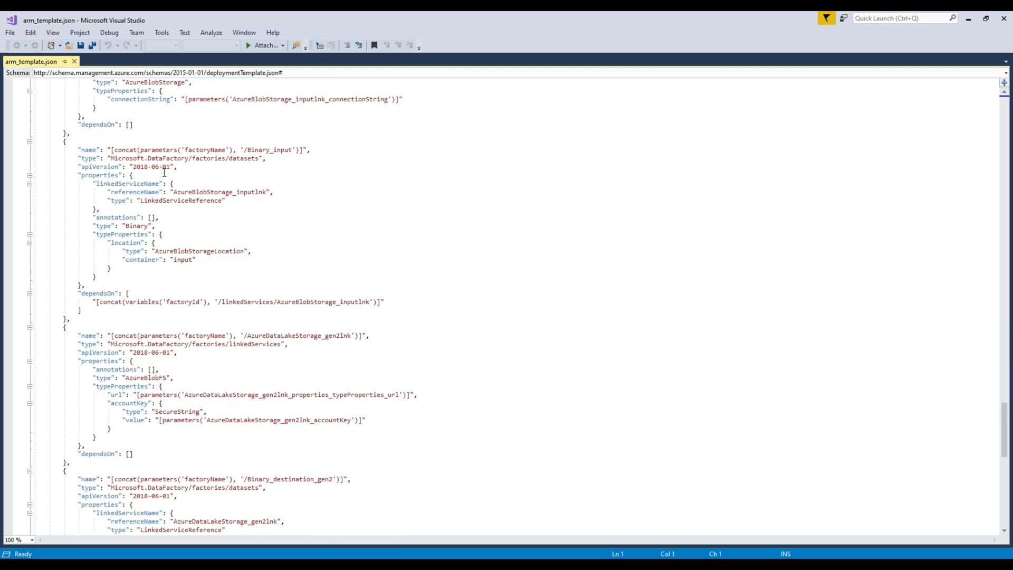
mouse_move(114, 377)
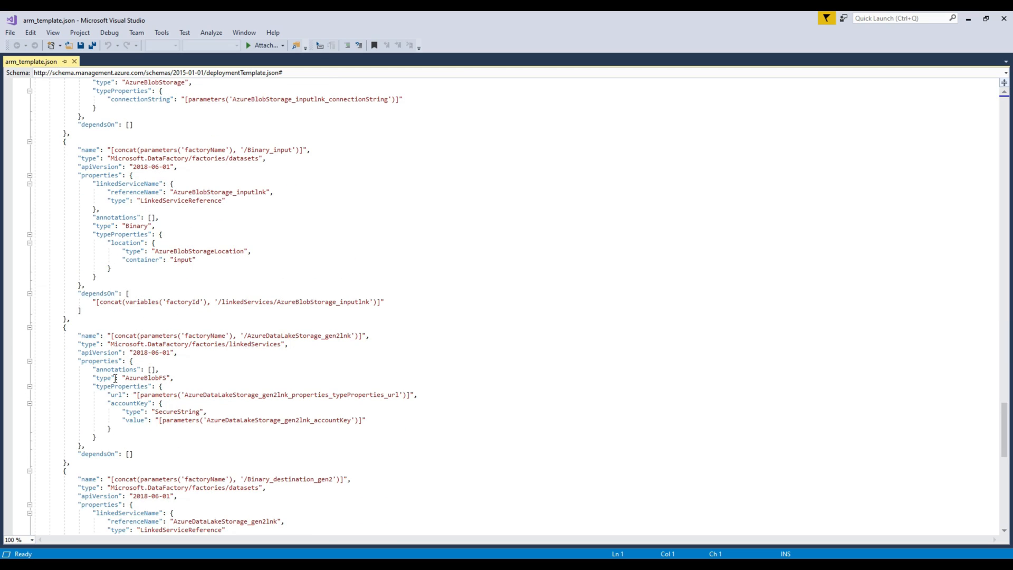
mouse_move(879, 45)
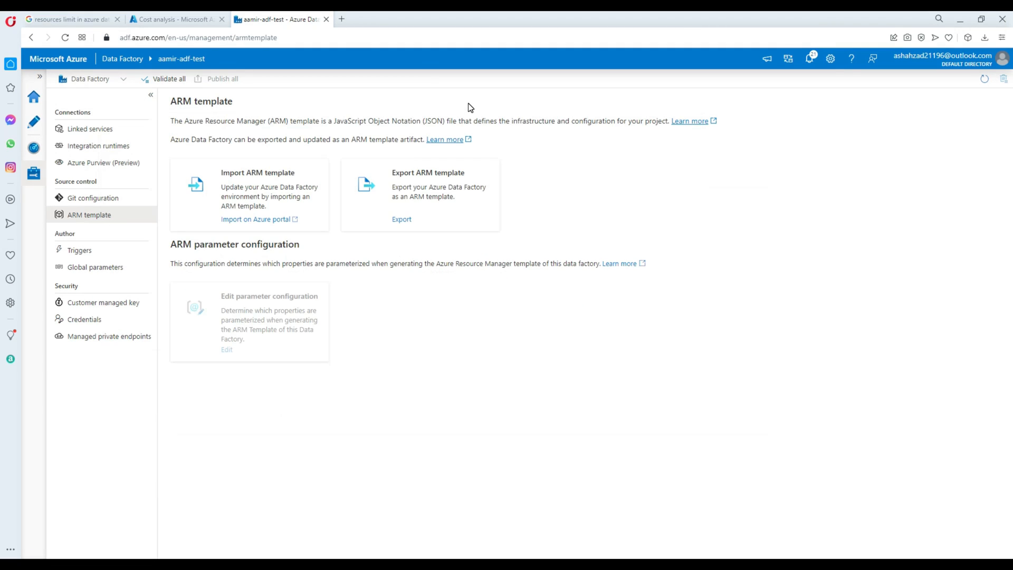
mouse_move(178, 226)
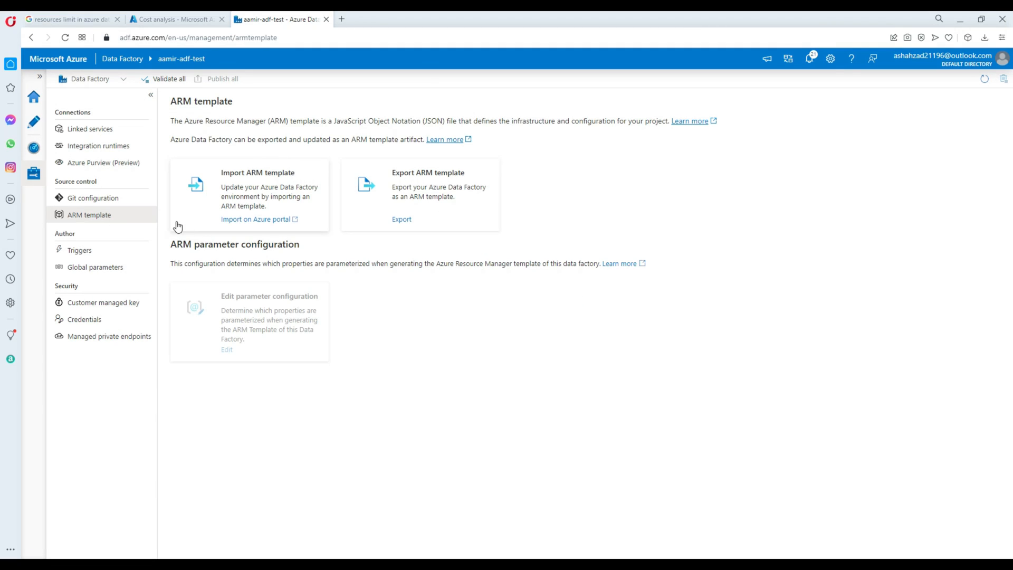
mouse_move(258, 196)
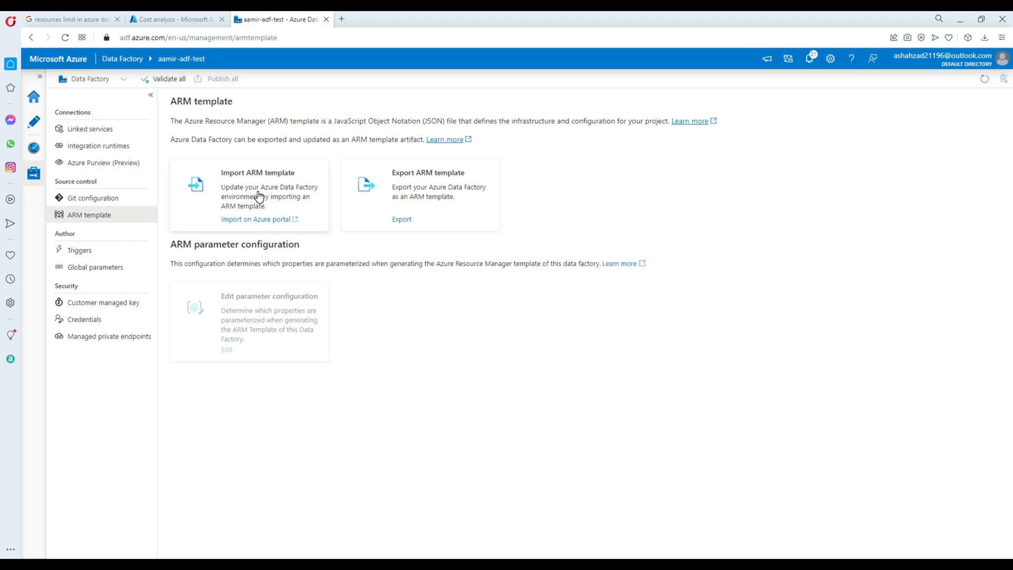
mouse_move(90, 128)
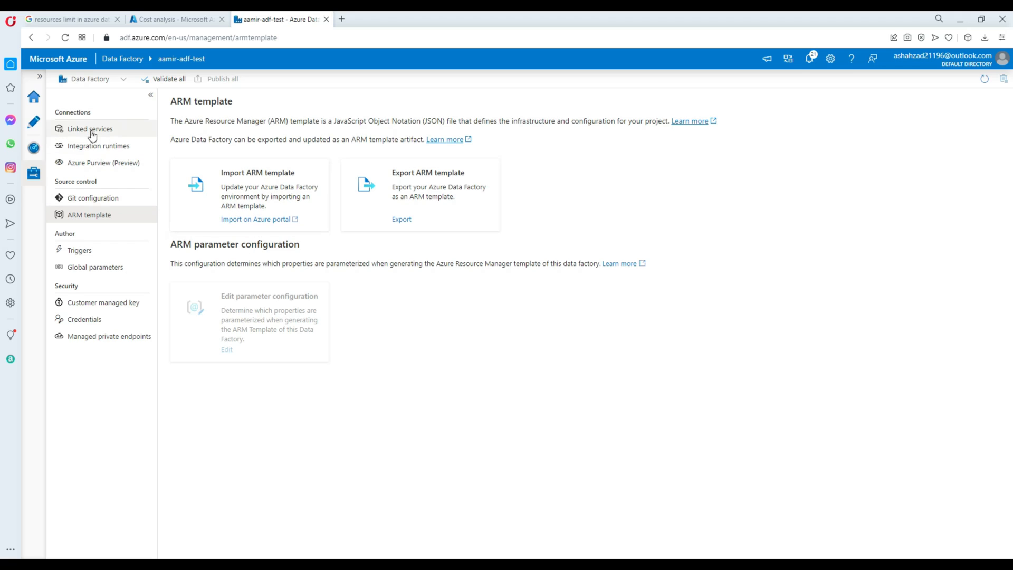
mouse_move(84, 82)
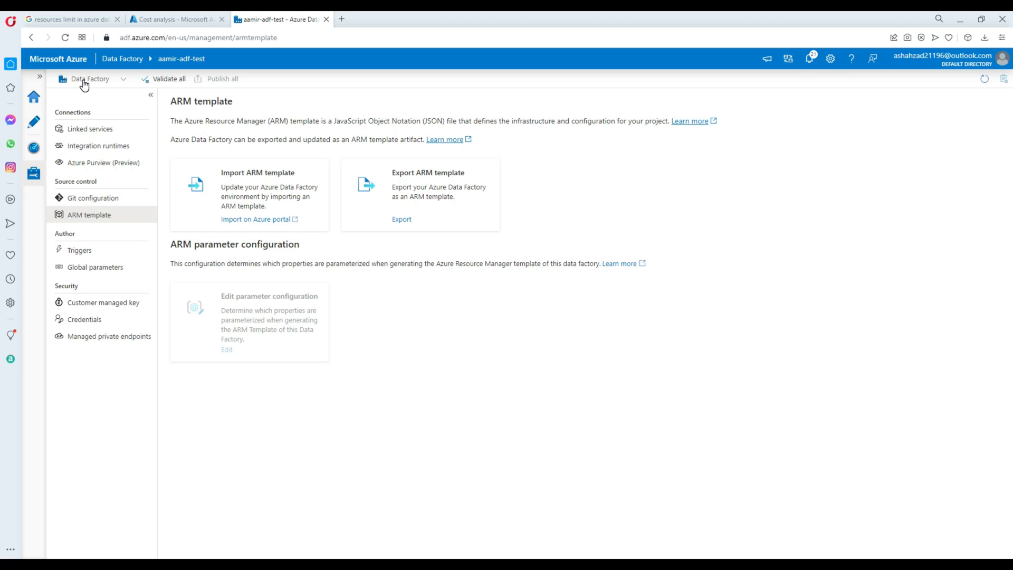
mouse_move(258, 216)
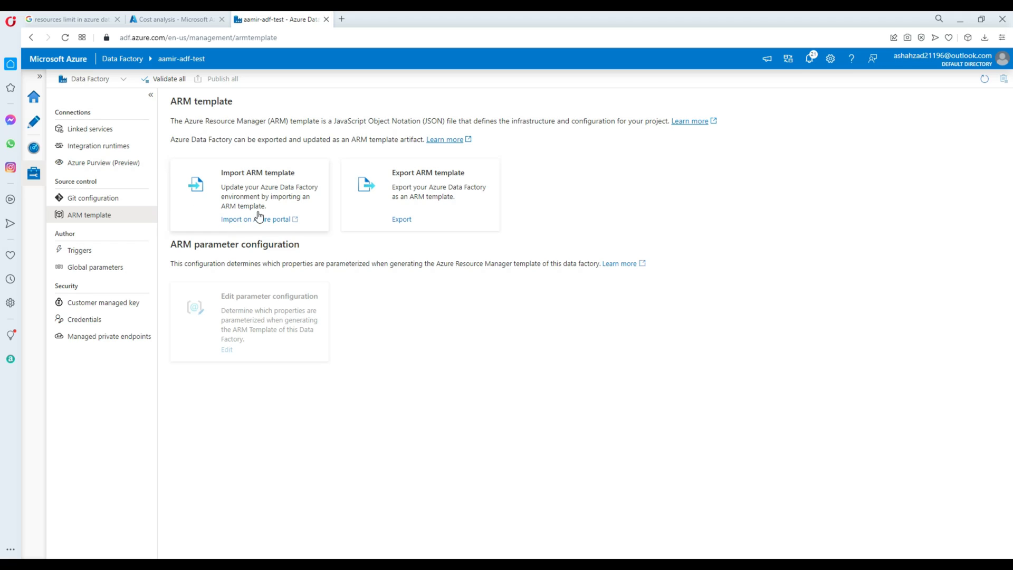
mouse_move(259, 219)
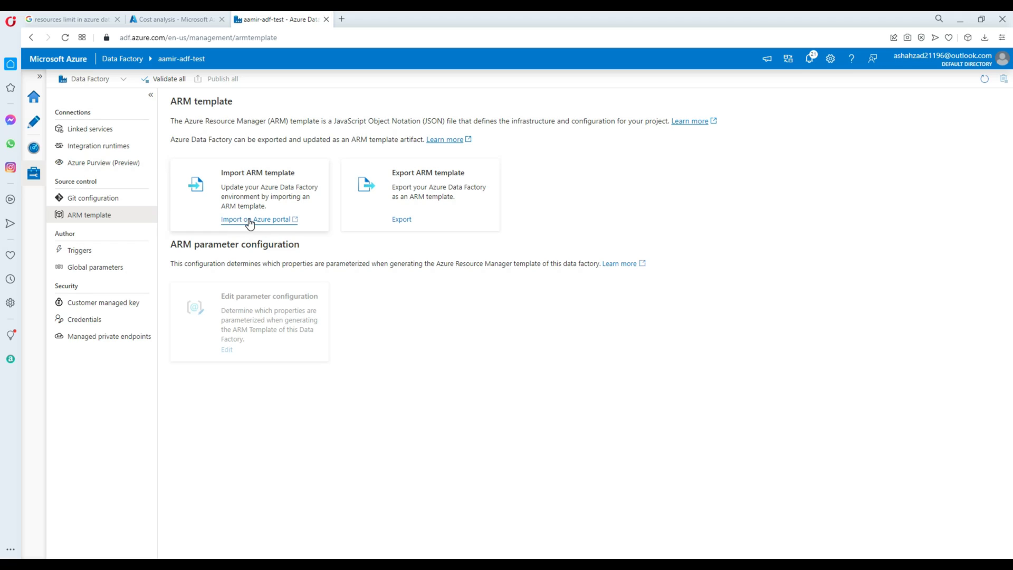
Step: Choose Import on Azure portal under Import ARM template
click(256, 219)
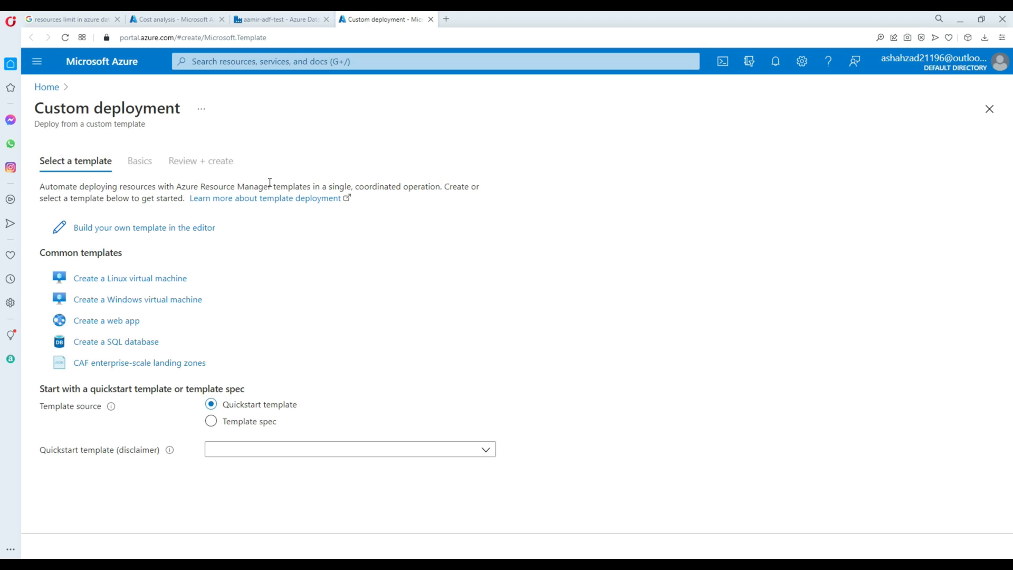
mouse_move(147, 179)
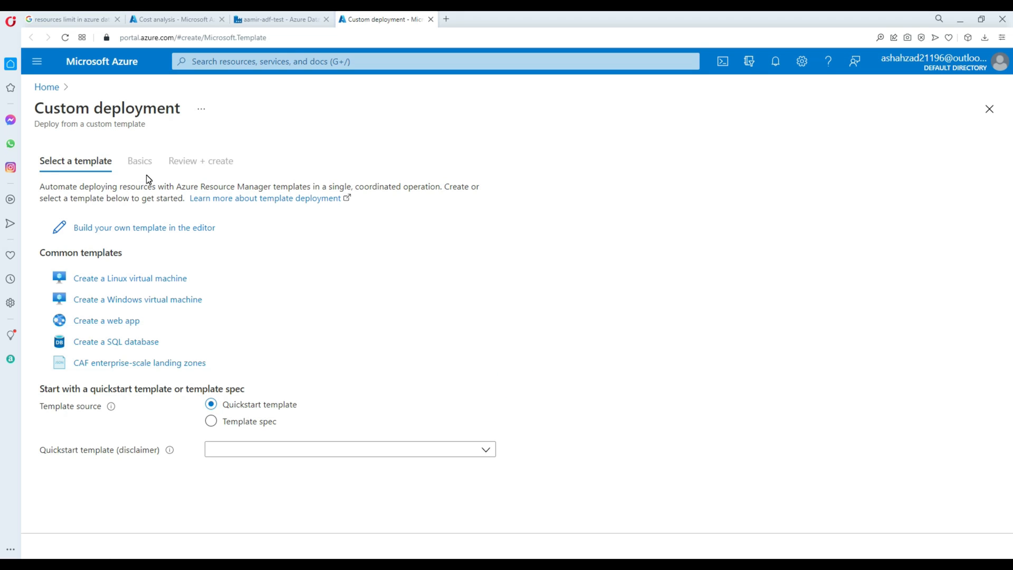
mouse_move(144, 227)
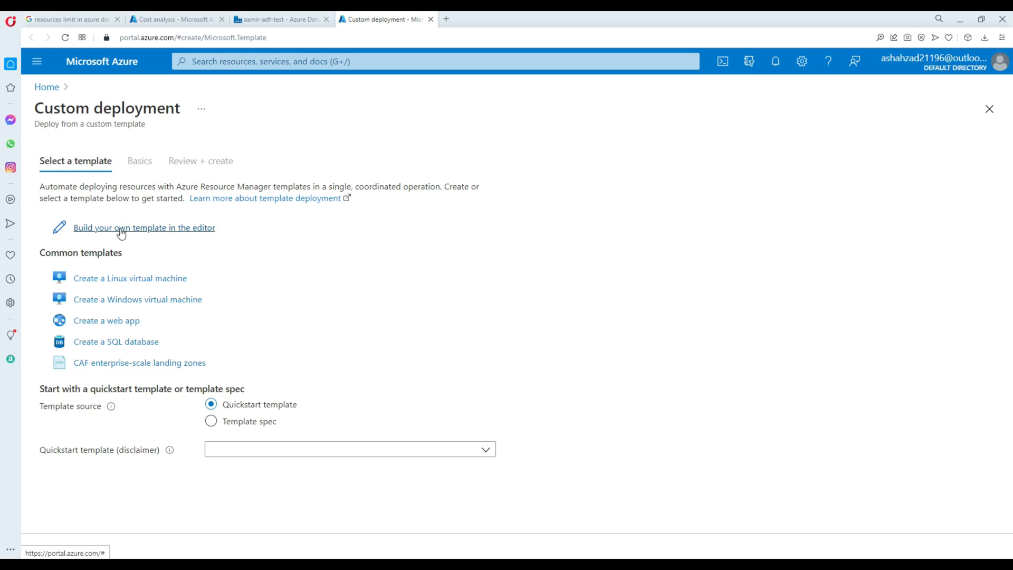
Step: Choose 'Build your own template in the editor' on Custom deployment
click(144, 227)
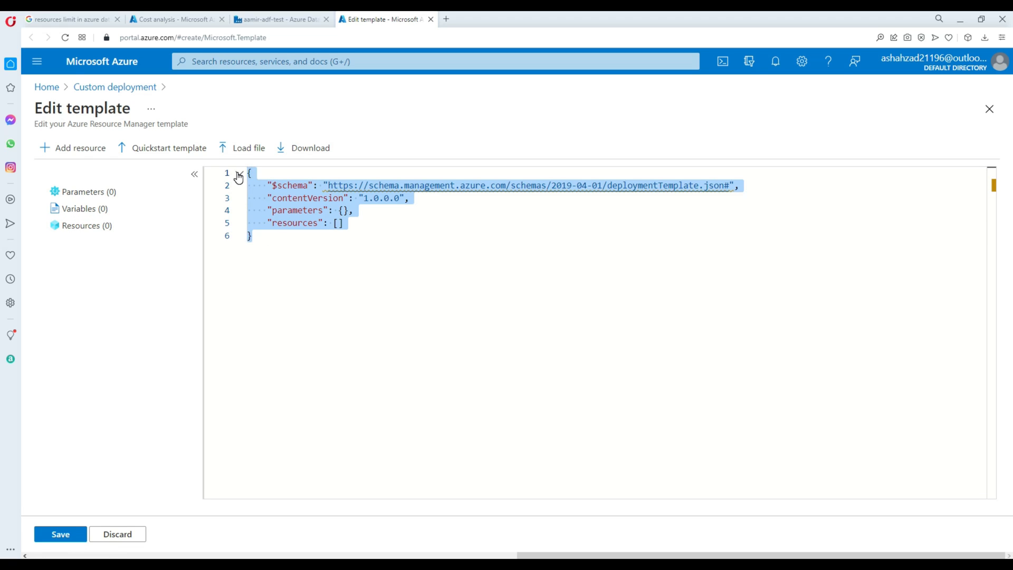
Step: Load arm_template.json from Downloads\arm_template into the editor, showing 14 resources
click(248, 147)
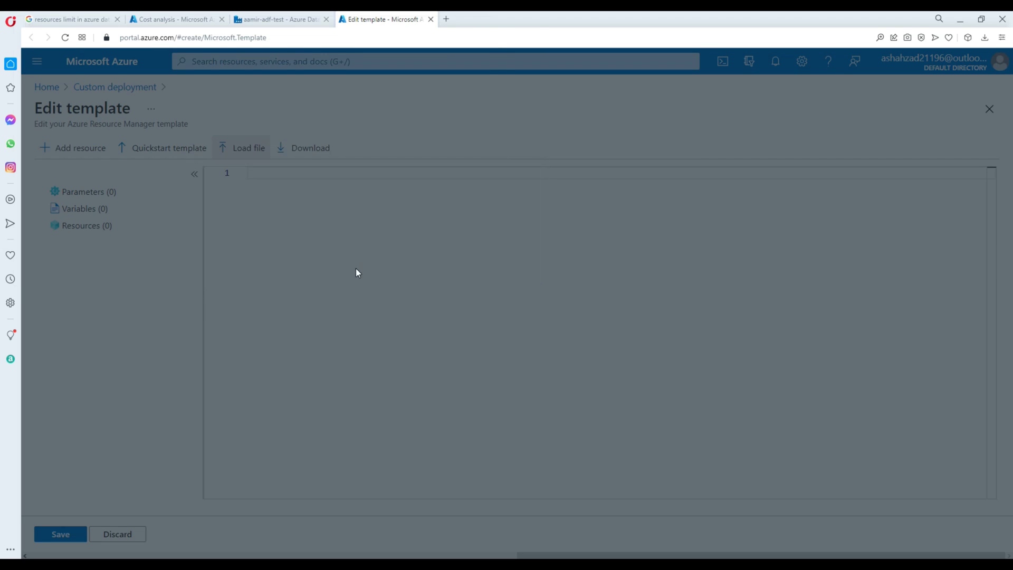
click(248, 148)
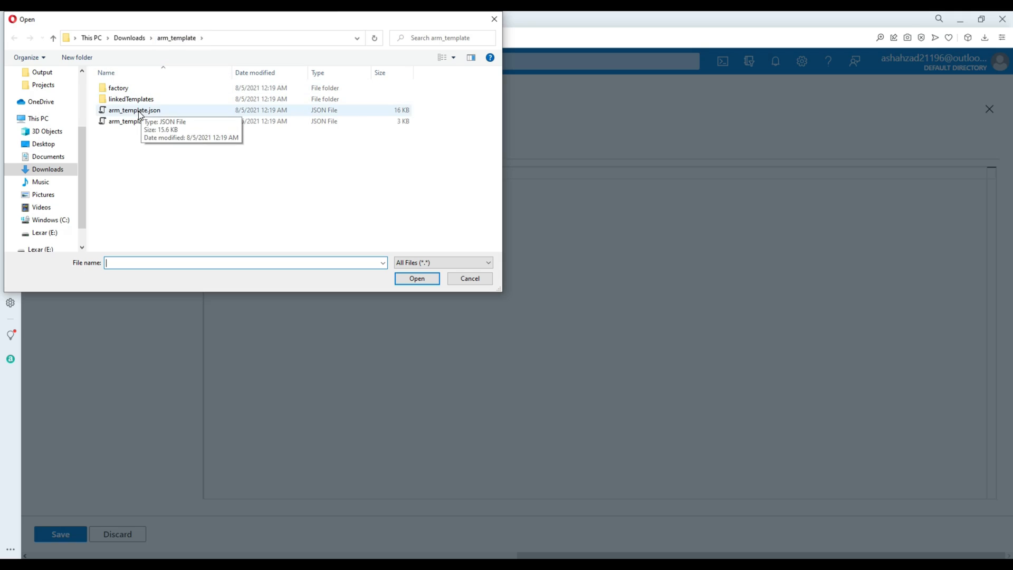
click(133, 110)
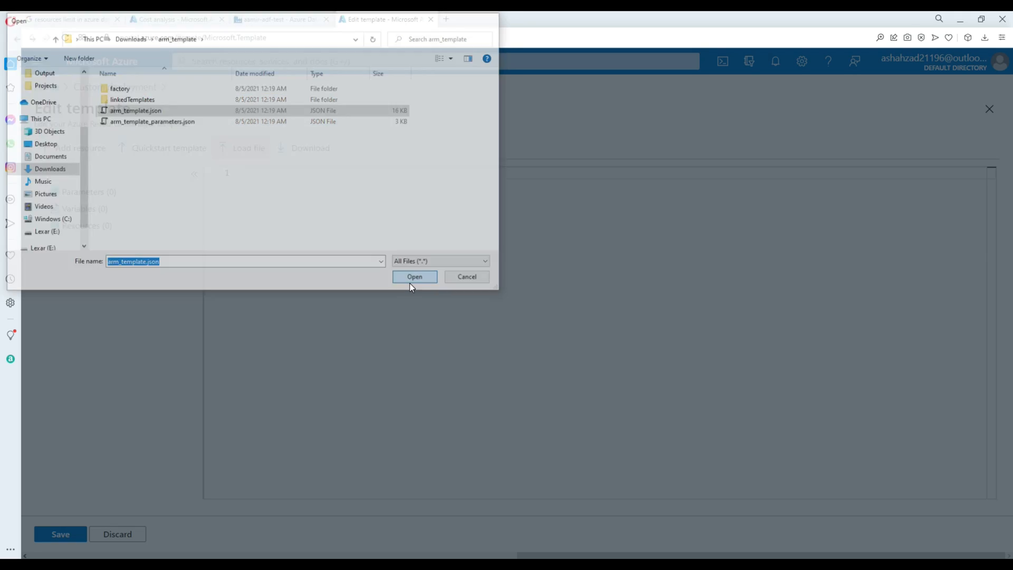
click(414, 277)
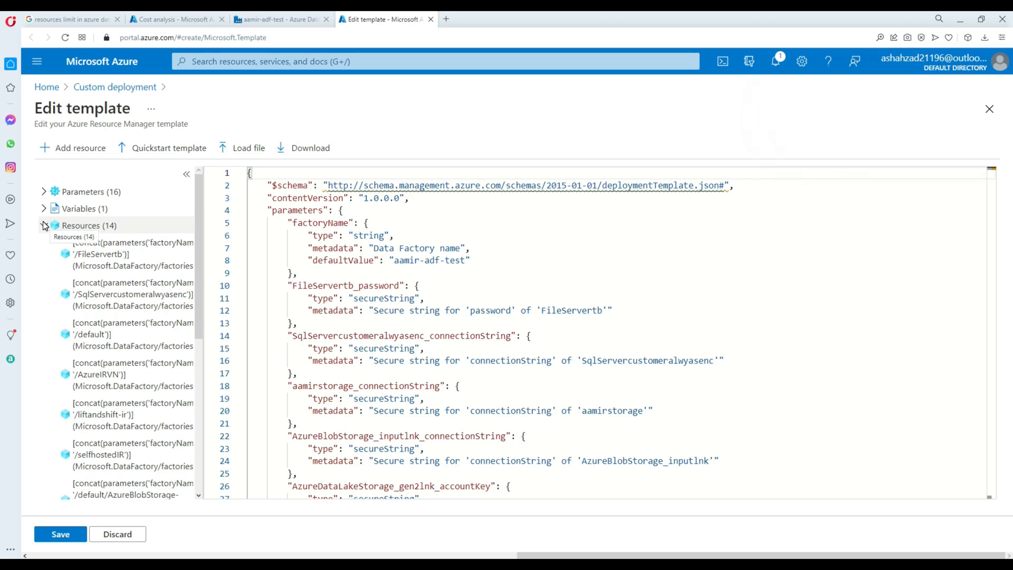
Step: Collapse and re-expand the Resources (14) node in the template outline
click(44, 225)
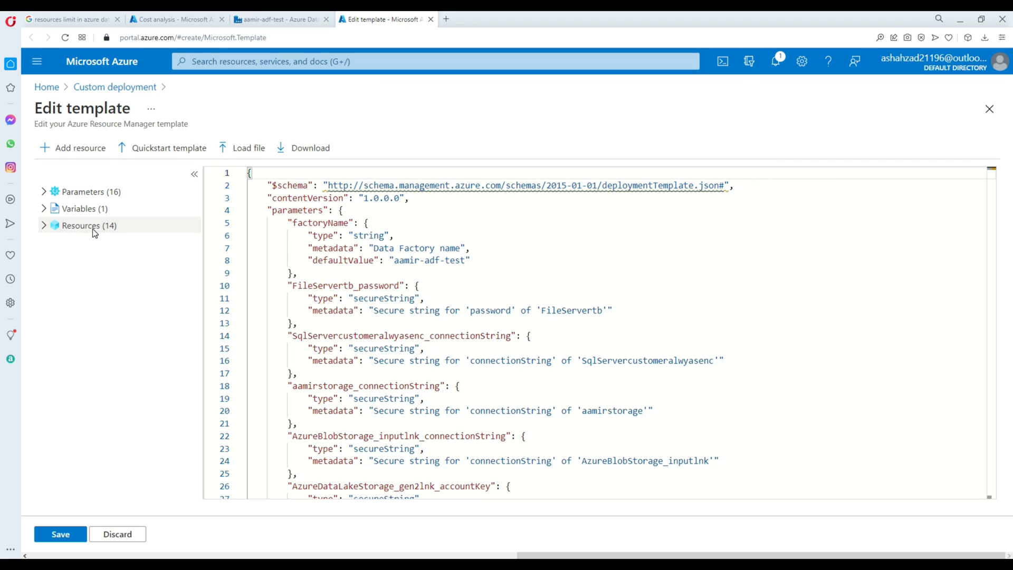
mouse_move(89, 225)
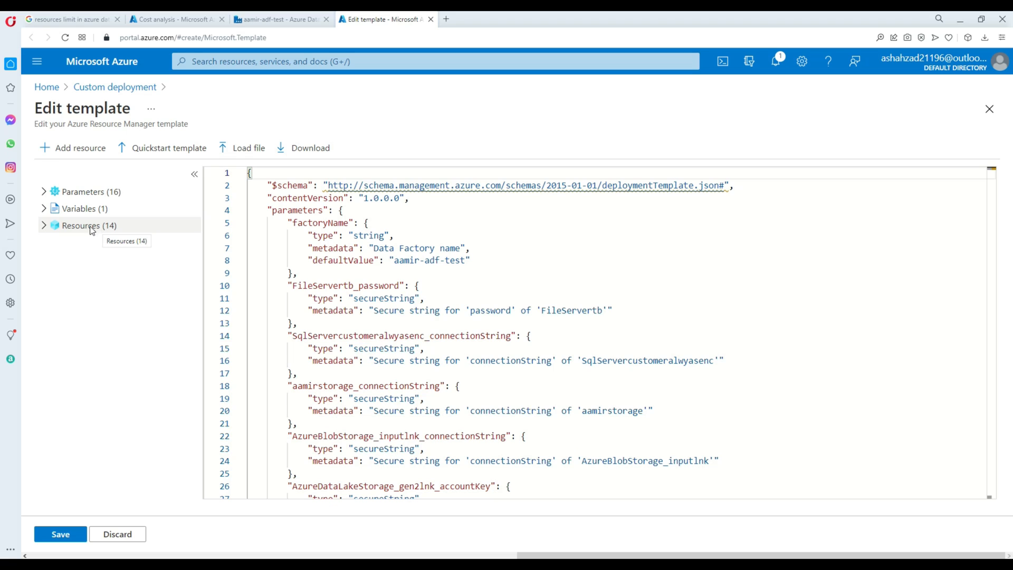
click(43, 225)
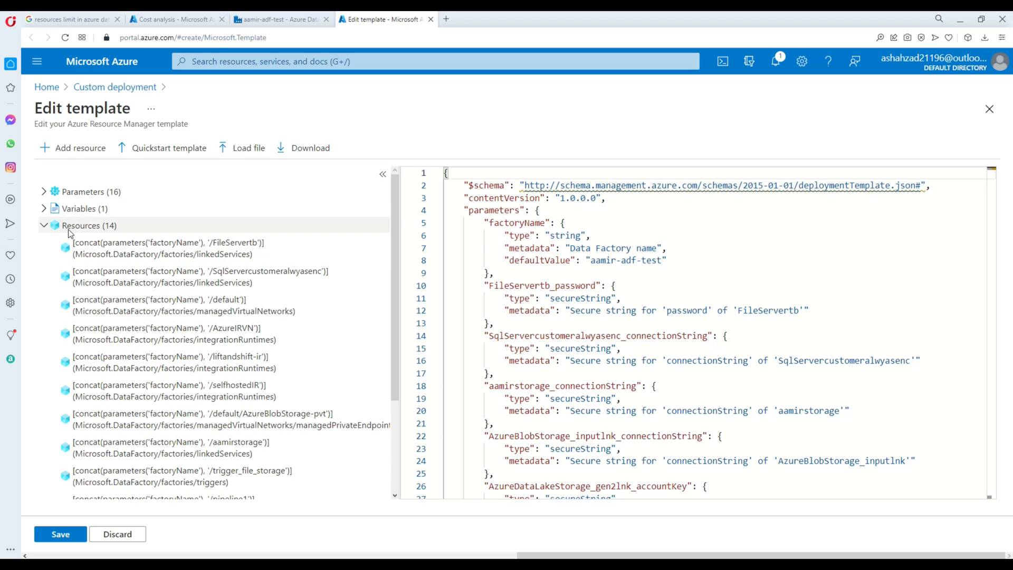
mouse_move(76, 231)
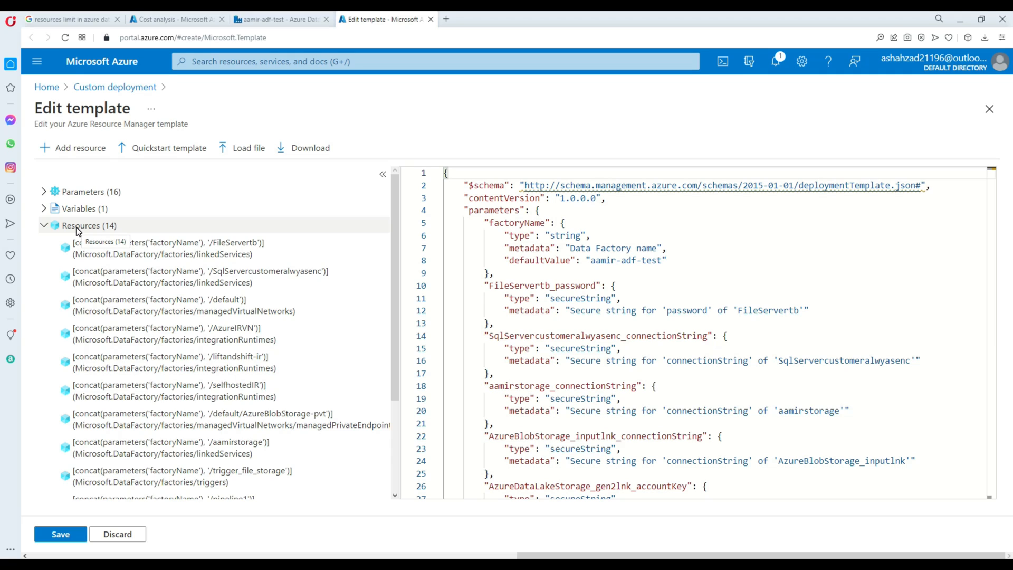
Step: Jump to the pipeline1 and FileServertb definitions, then fold the Resources (14) node
scroll(down, 3)
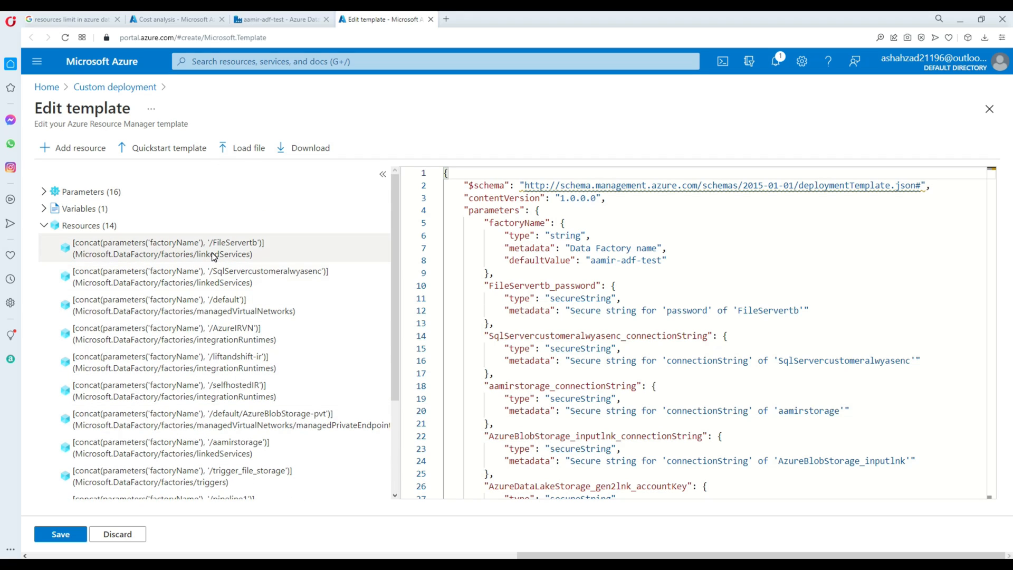
mouse_move(113, 270)
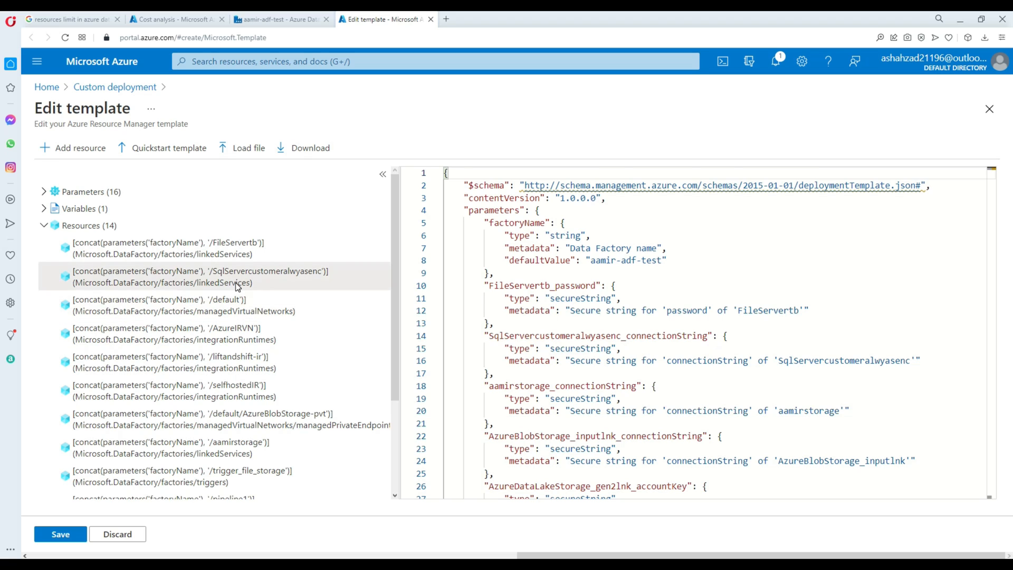
scroll(down, 3)
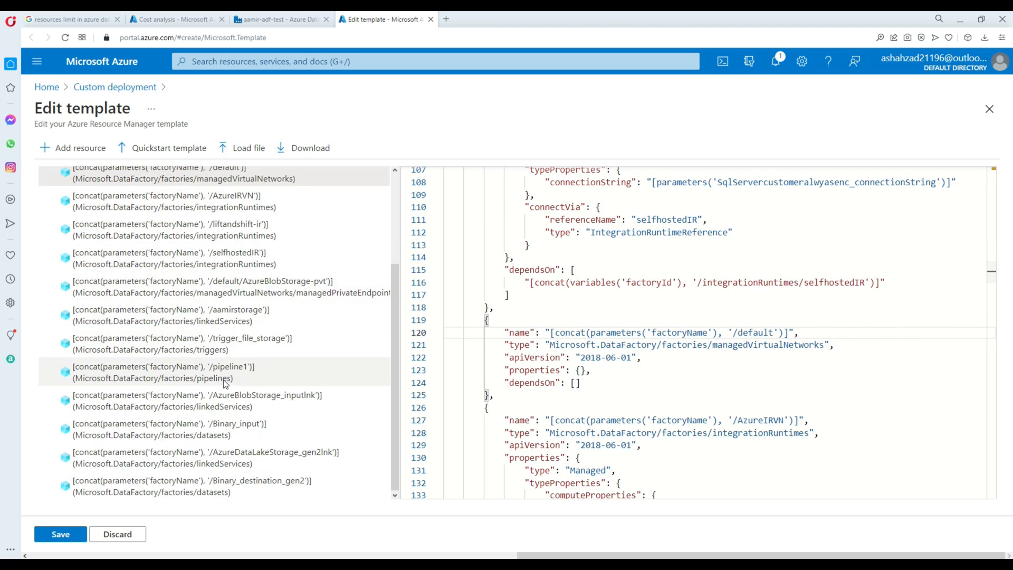
mouse_move(213, 348)
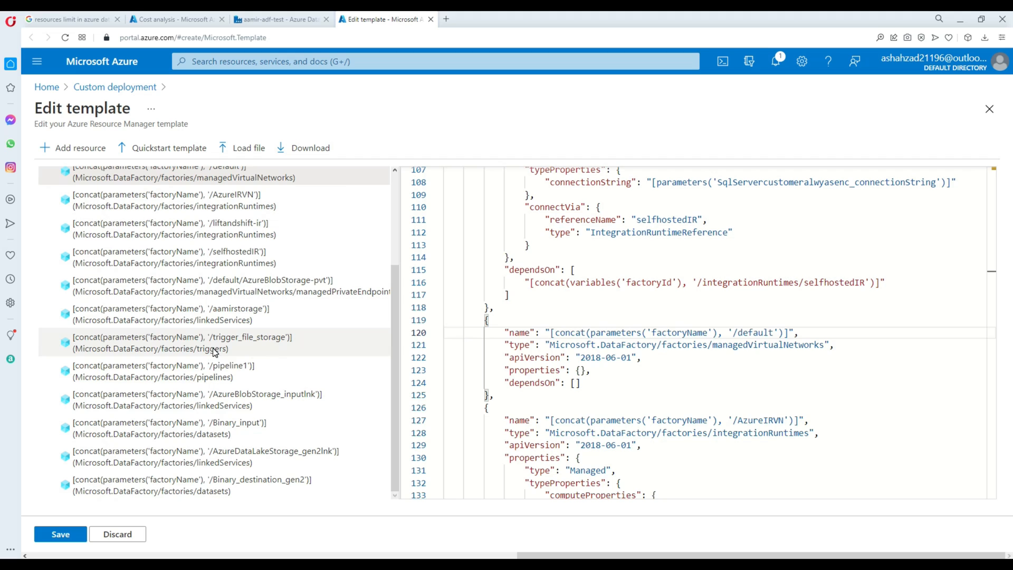
click(157, 371)
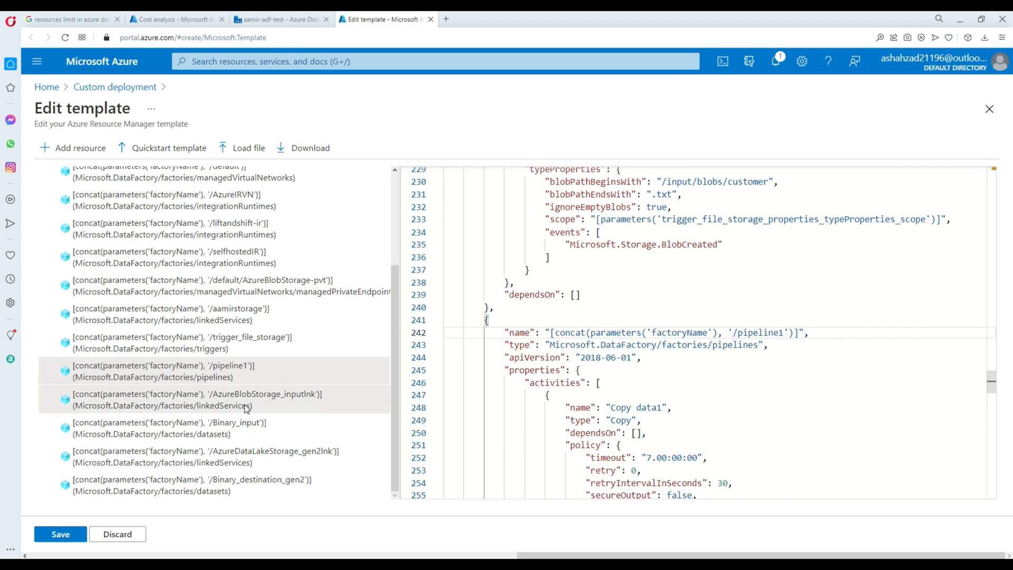
click(192, 485)
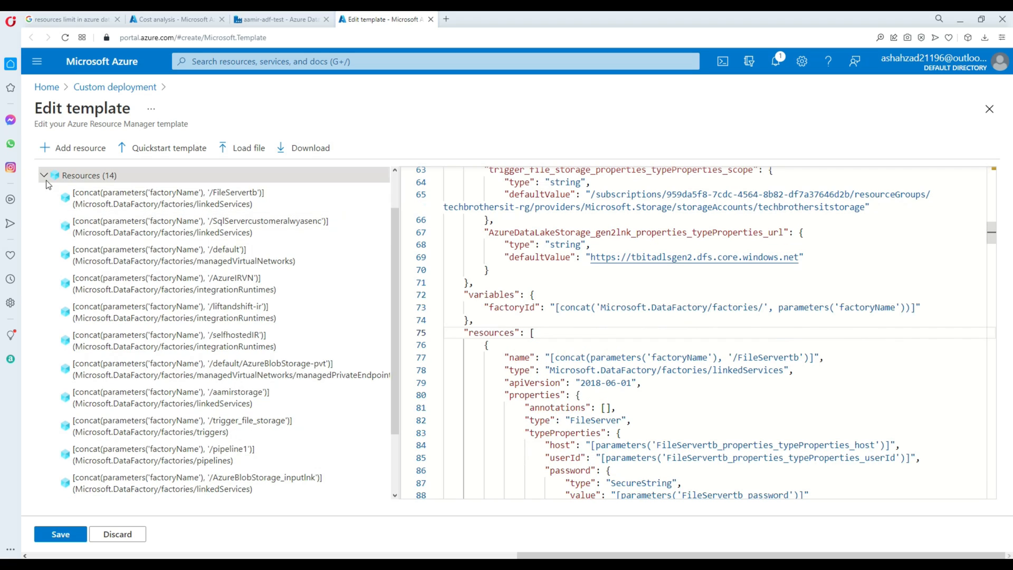
click(44, 176)
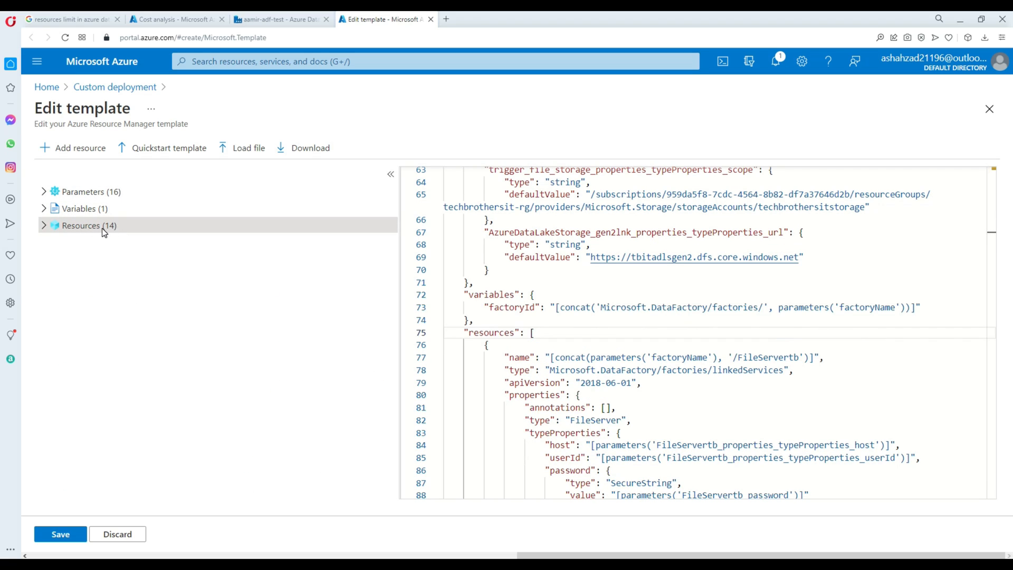
mouse_move(82, 225)
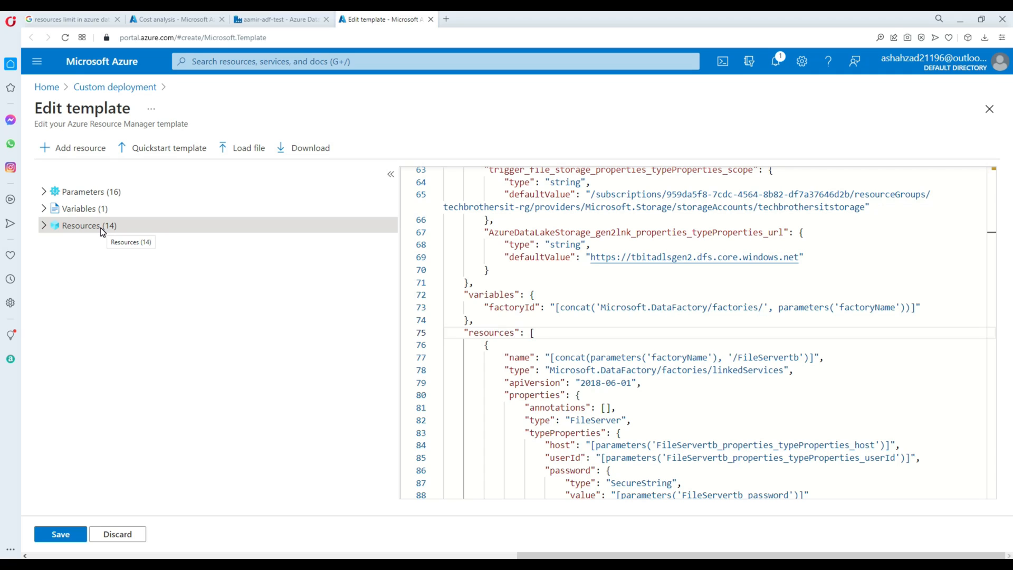
mouse_move(88, 230)
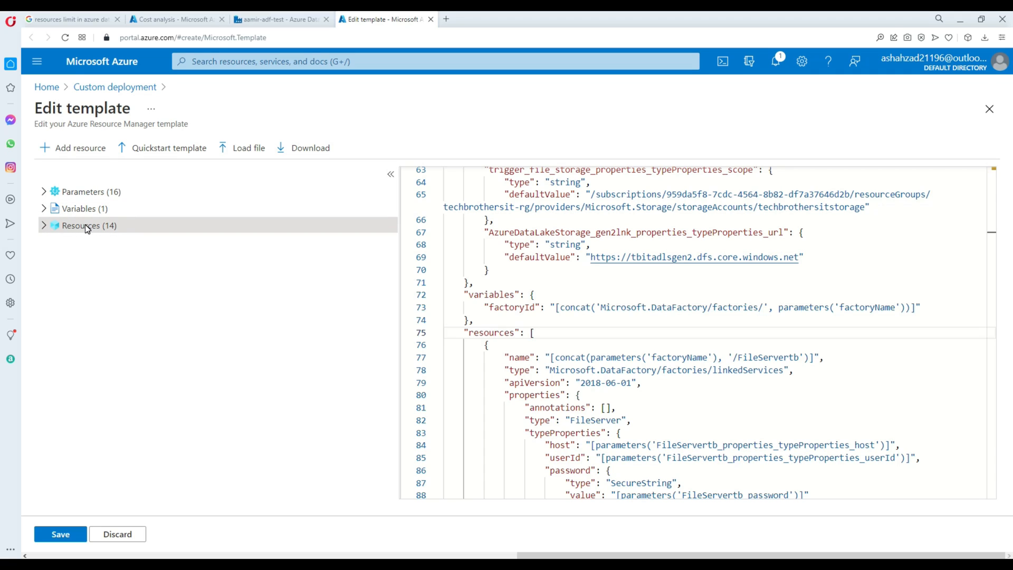
mouse_move(118, 364)
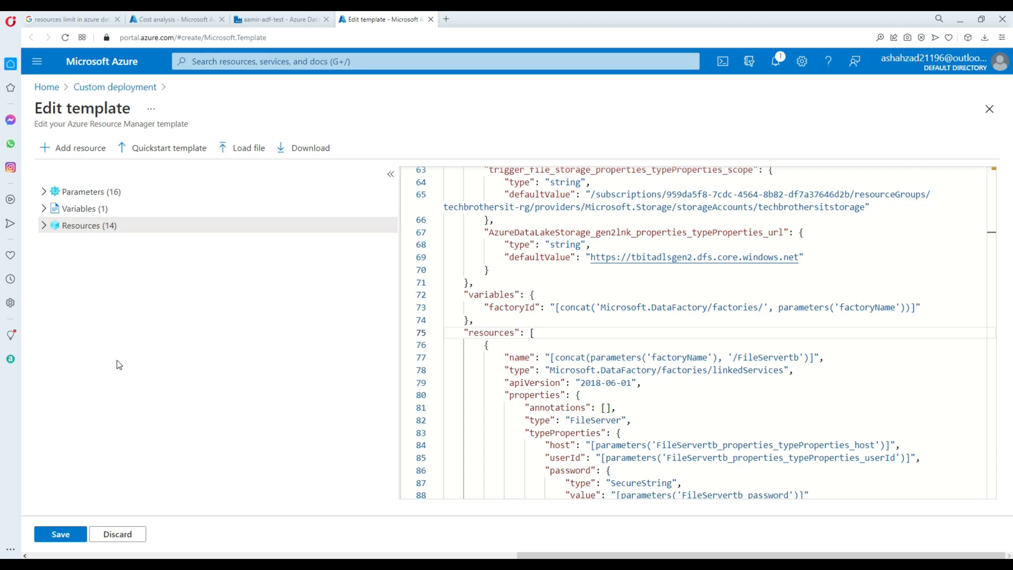
mouse_move(111, 343)
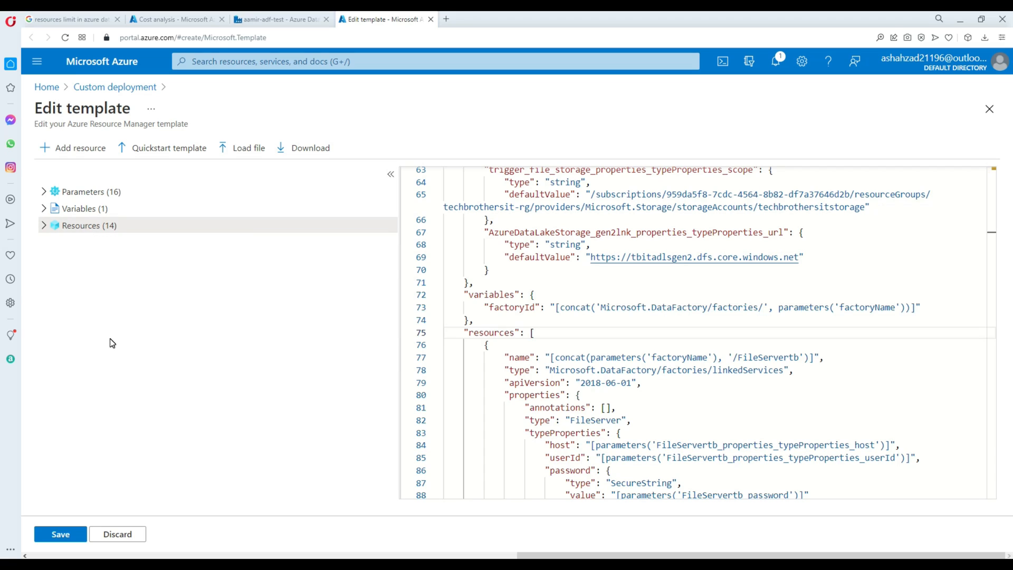
mouse_move(136, 392)
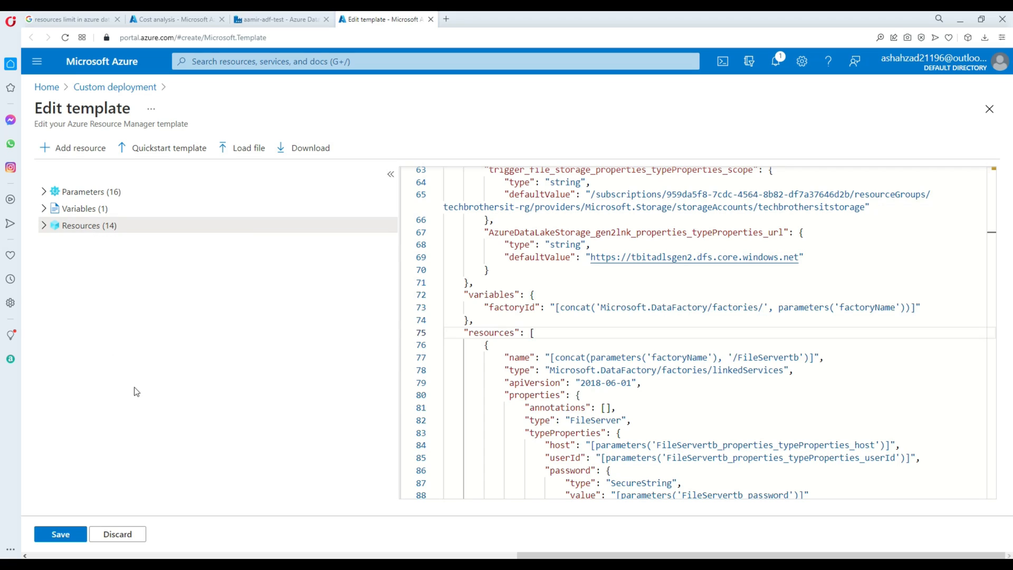
mouse_move(123, 438)
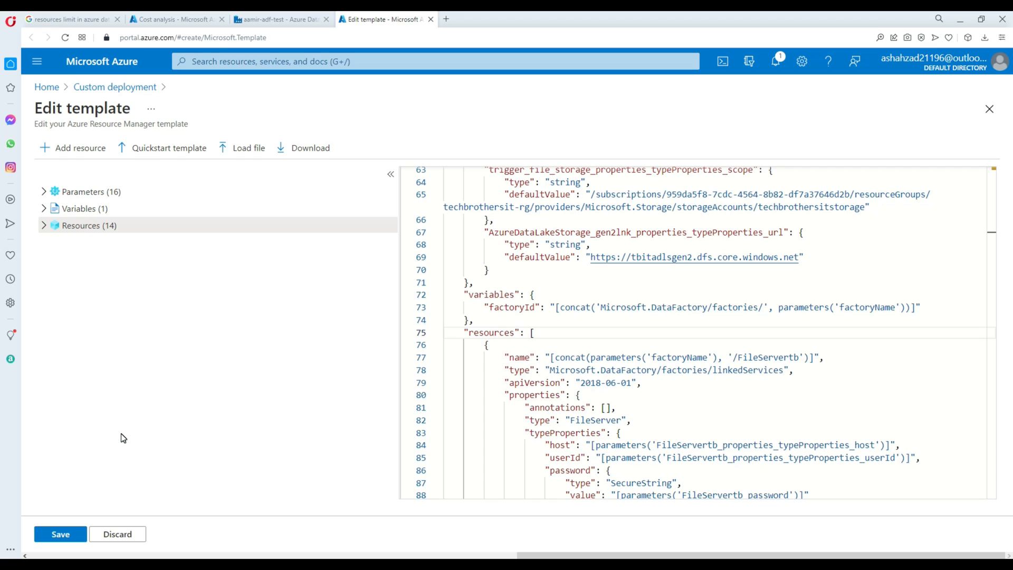